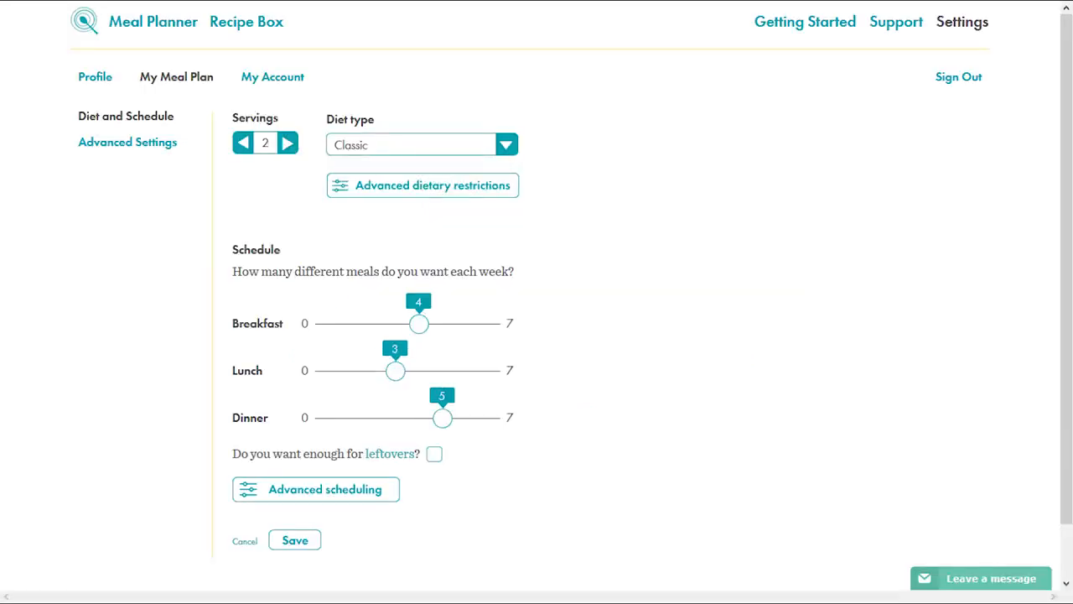
mouse_move(1054, 221)
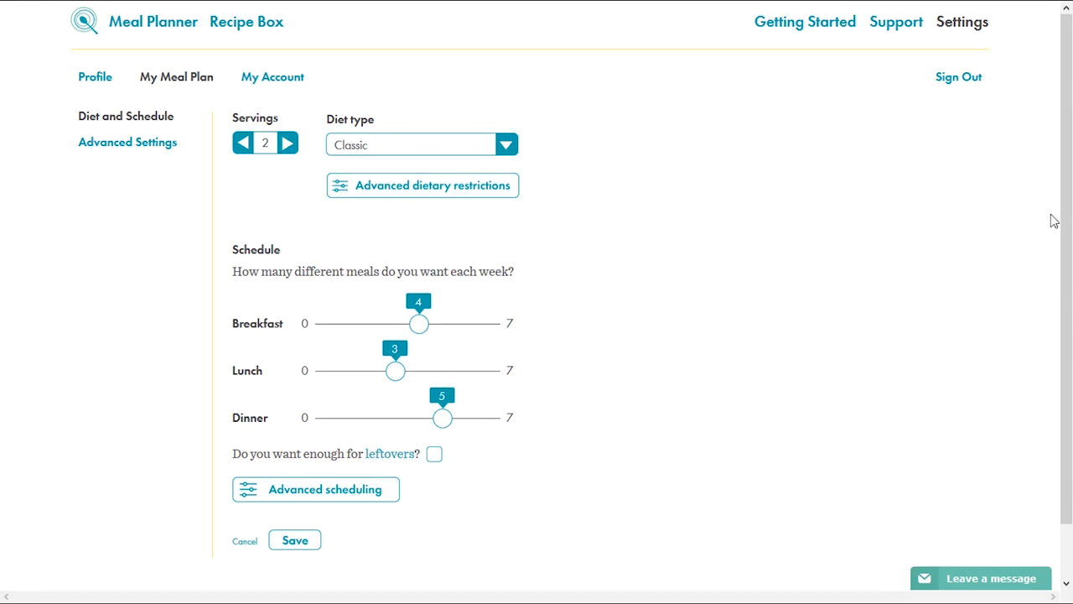
mouse_move(1005, 47)
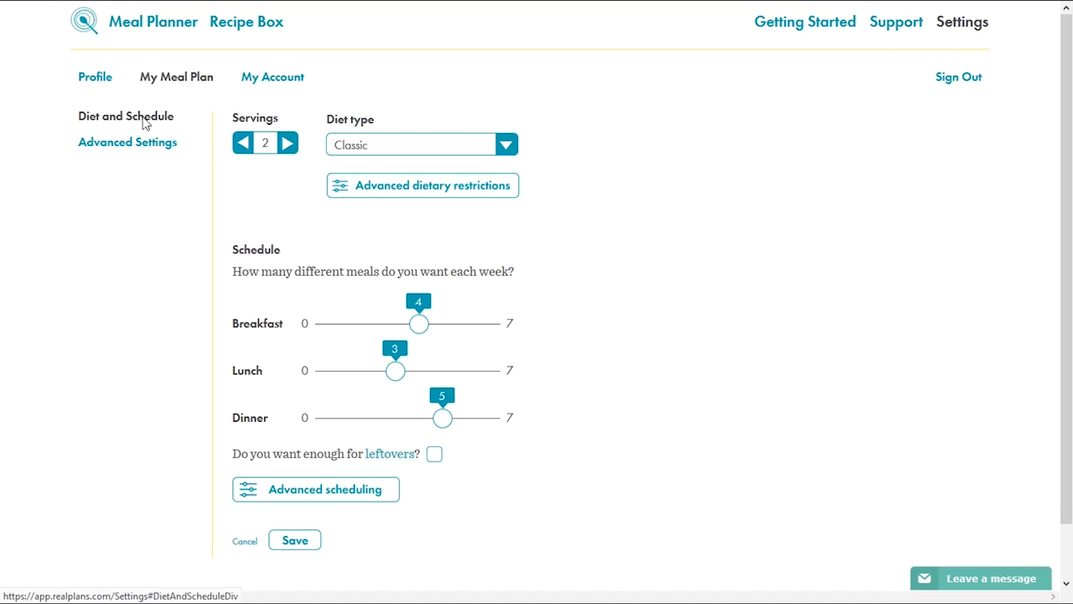
Enable Slow cooker recipes in the advanced meal plan settings and save.
left_click(128, 141)
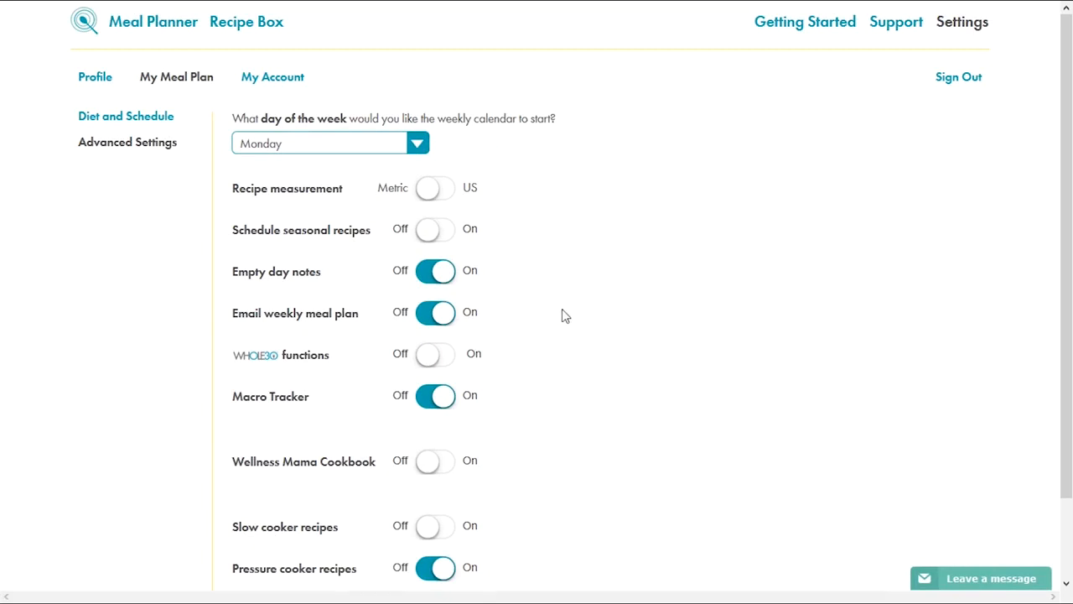
scroll("down", 3)
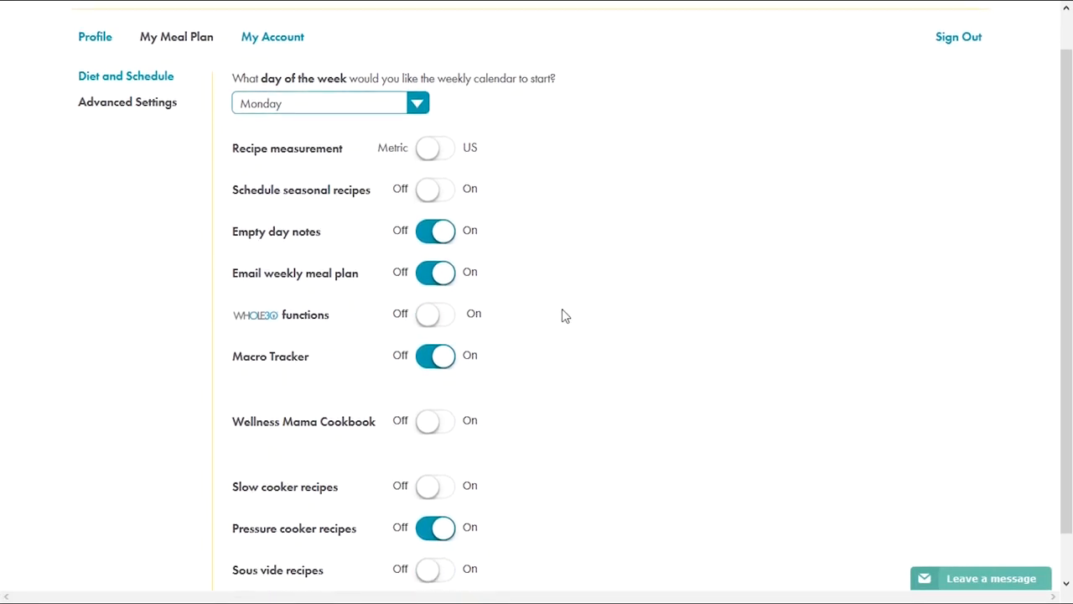
left_click(416, 104)
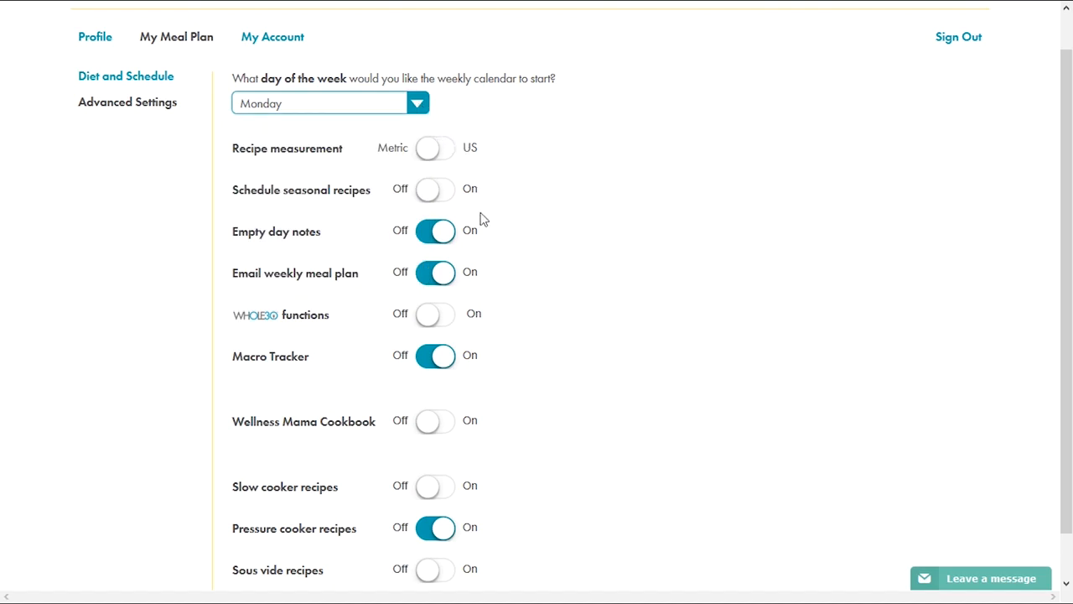
mouse_move(449, 529)
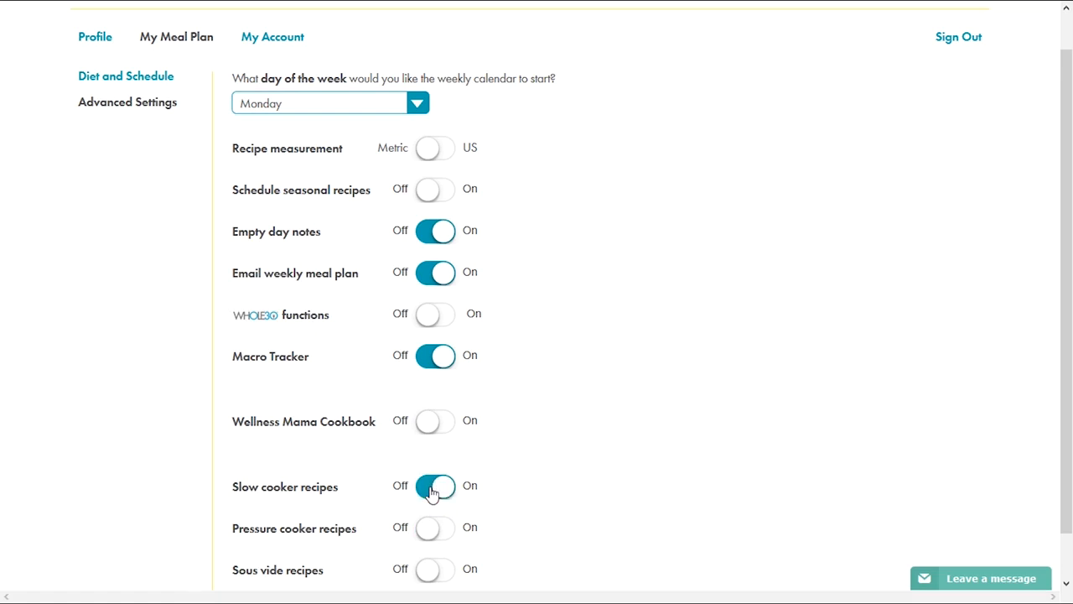
left_click(436, 527)
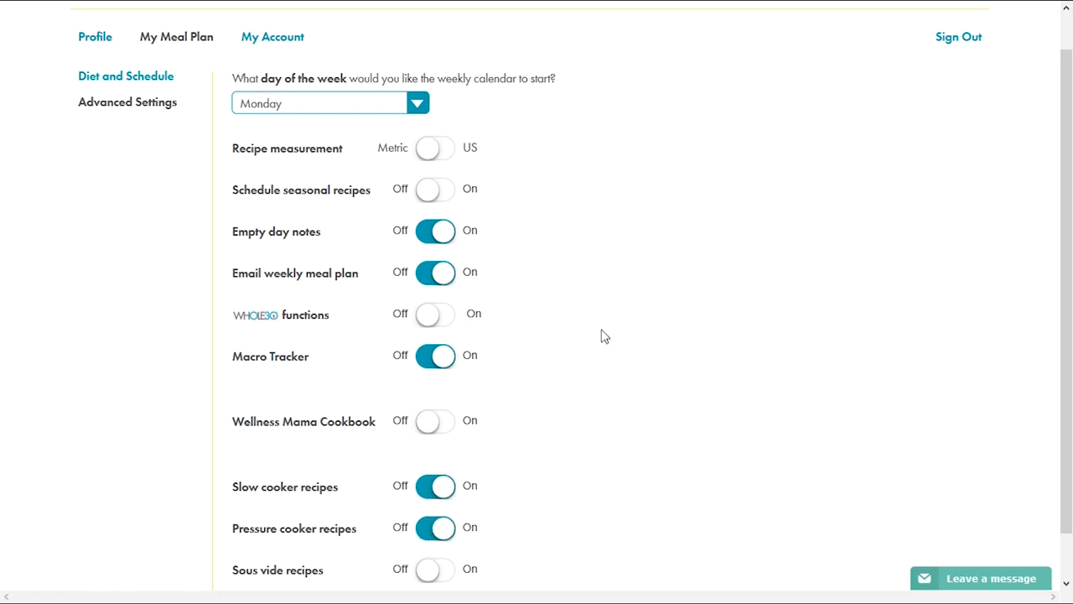
scroll("down", 3)
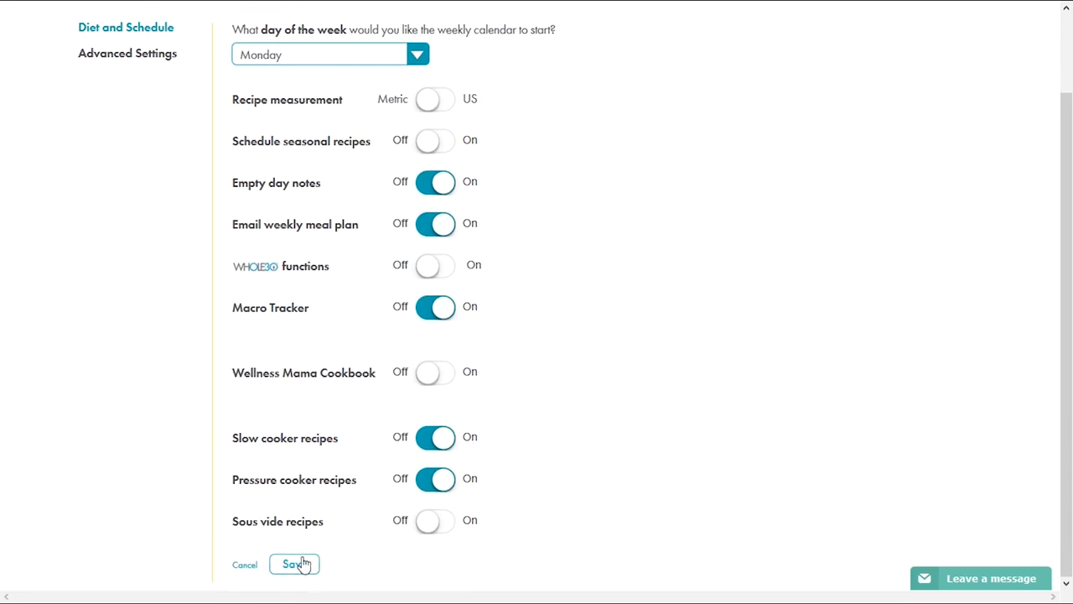
scroll("up", 3)
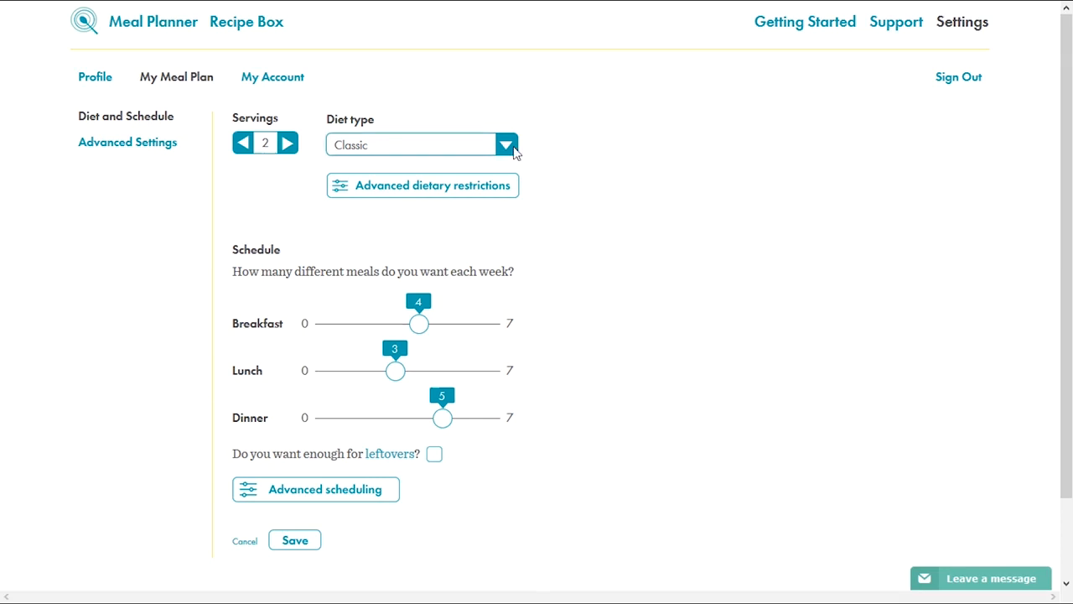
Set the diet type to Paleo and keep servings at 2.
left_click(506, 144)
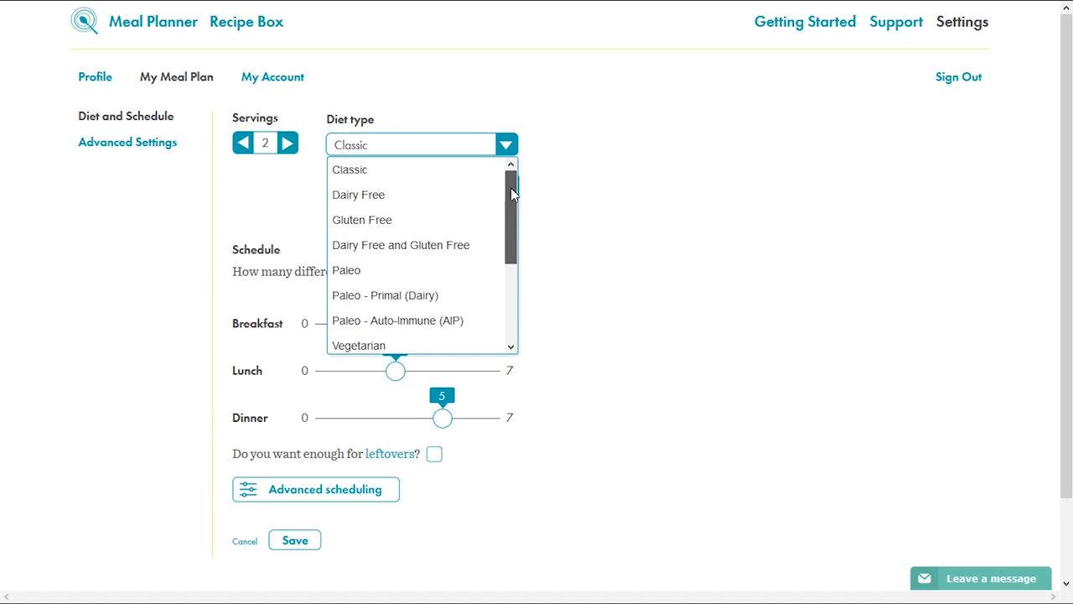
scroll("down", 3)
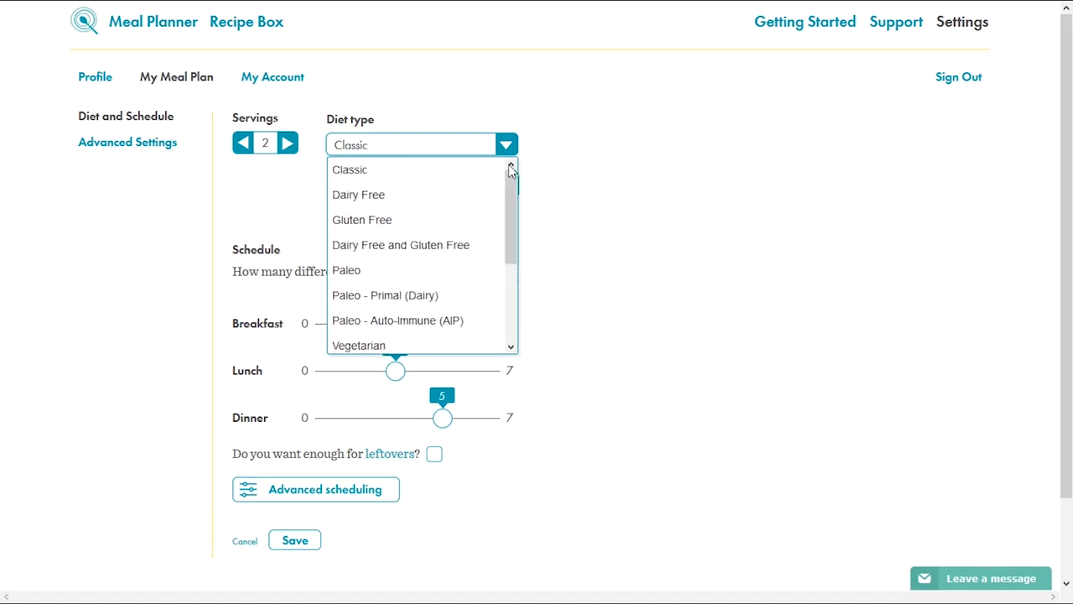
left_click(345, 270)
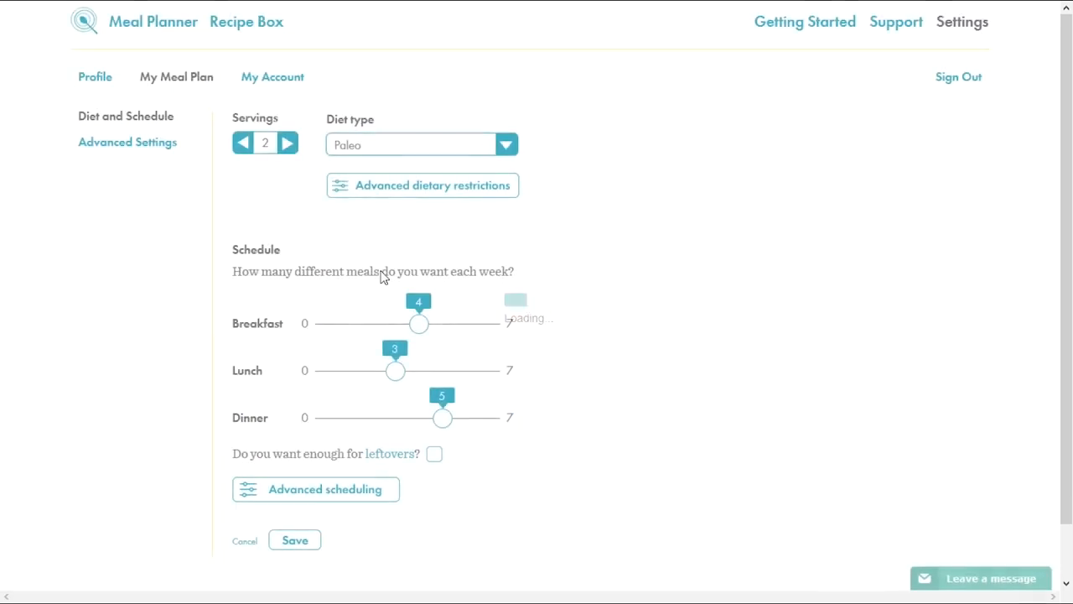
left_click(242, 143)
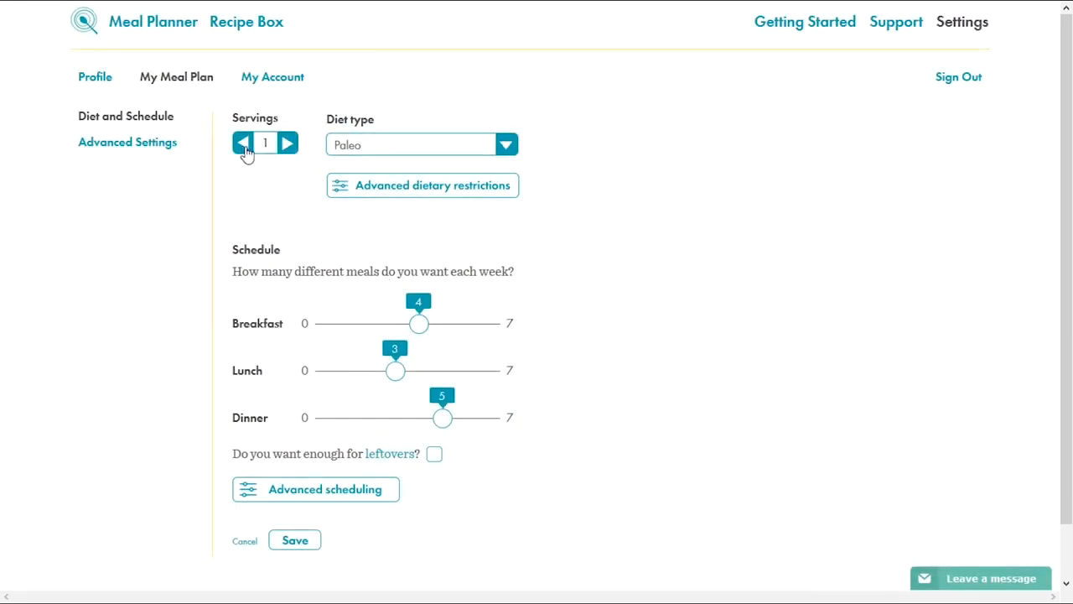
left_click(288, 143)
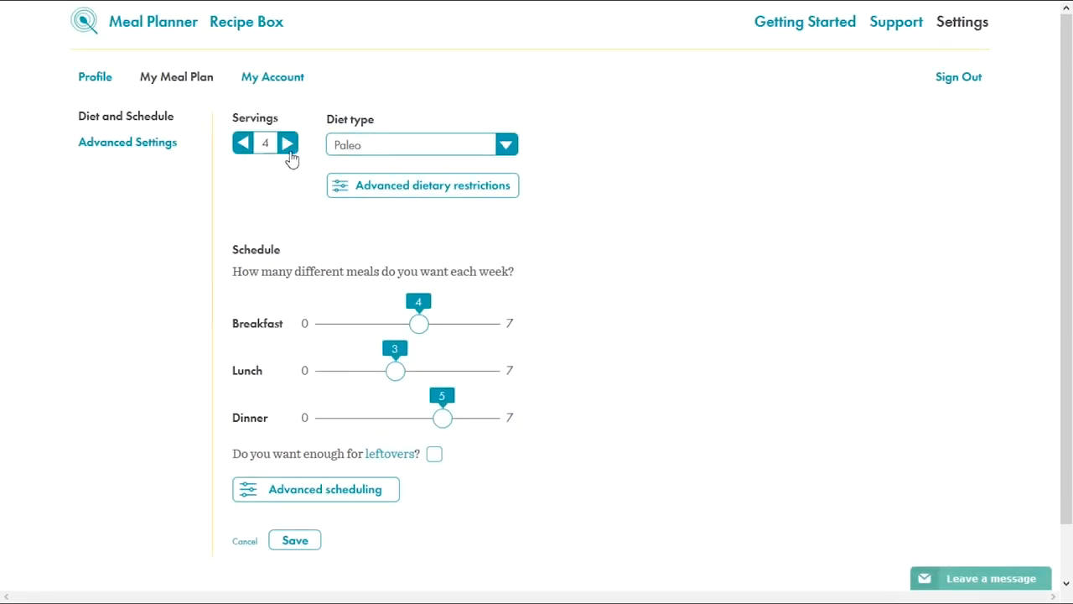
left_click(241, 142)
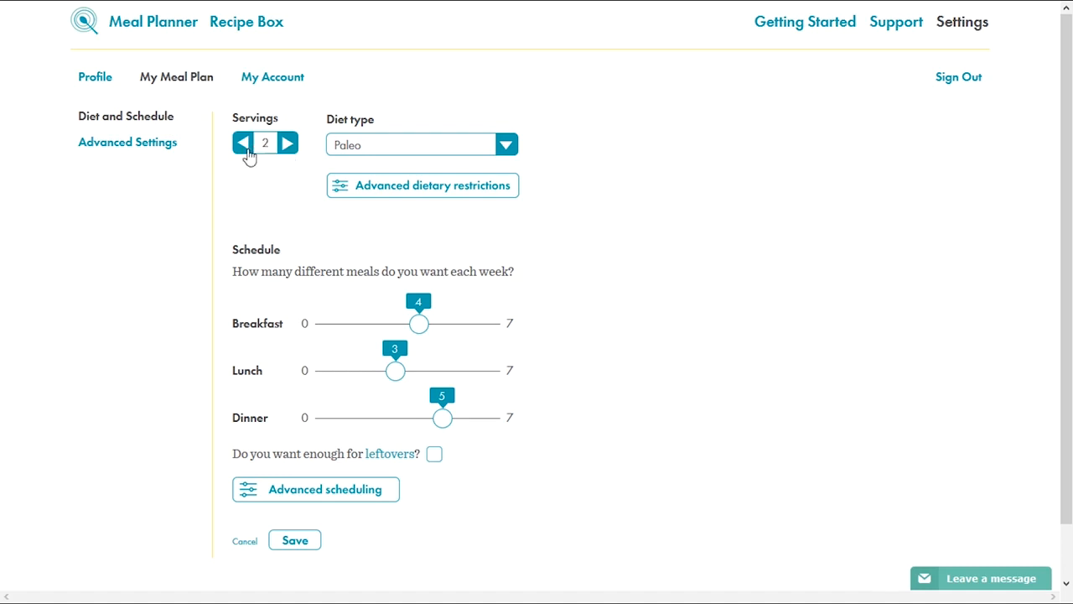
mouse_move(553, 198)
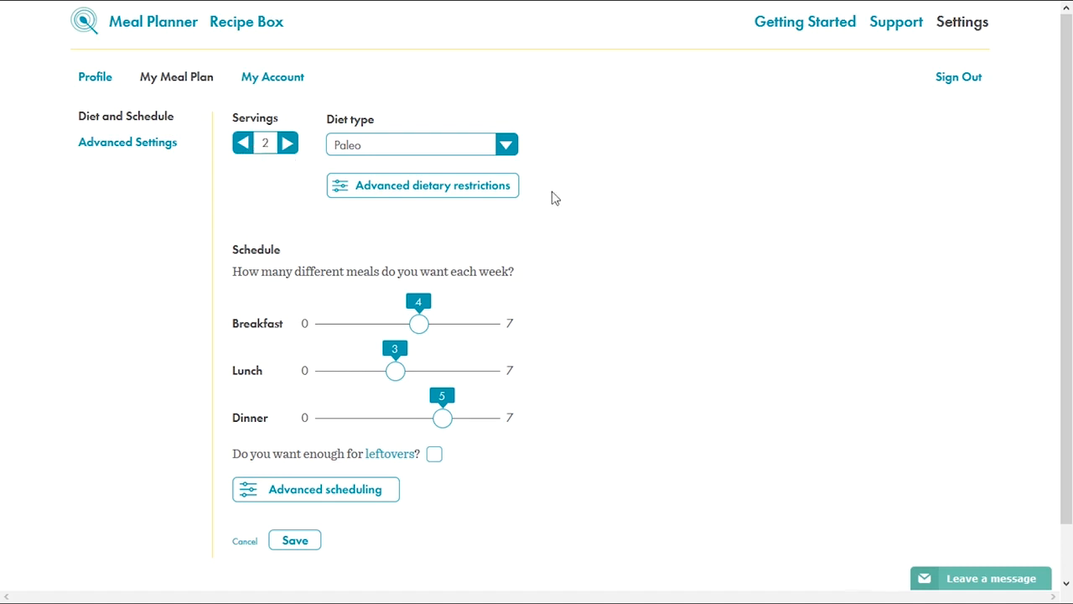
mouse_move(467, 194)
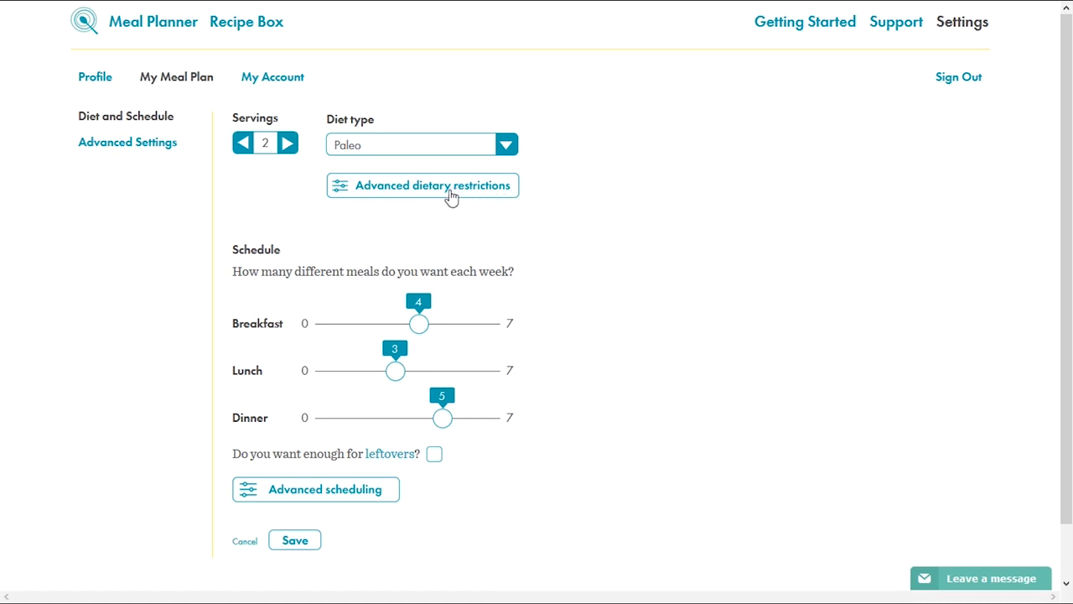
In the Paleo dietary restrictions, exclude Shellfish and include Cheese among the food groups.
left_click(423, 185)
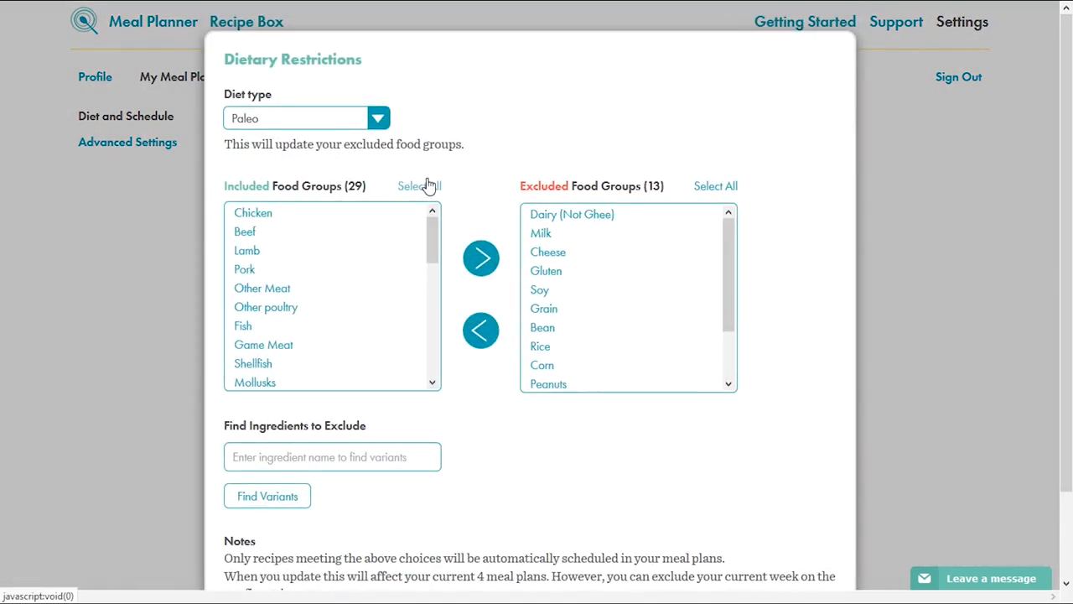
scroll("down", 3)
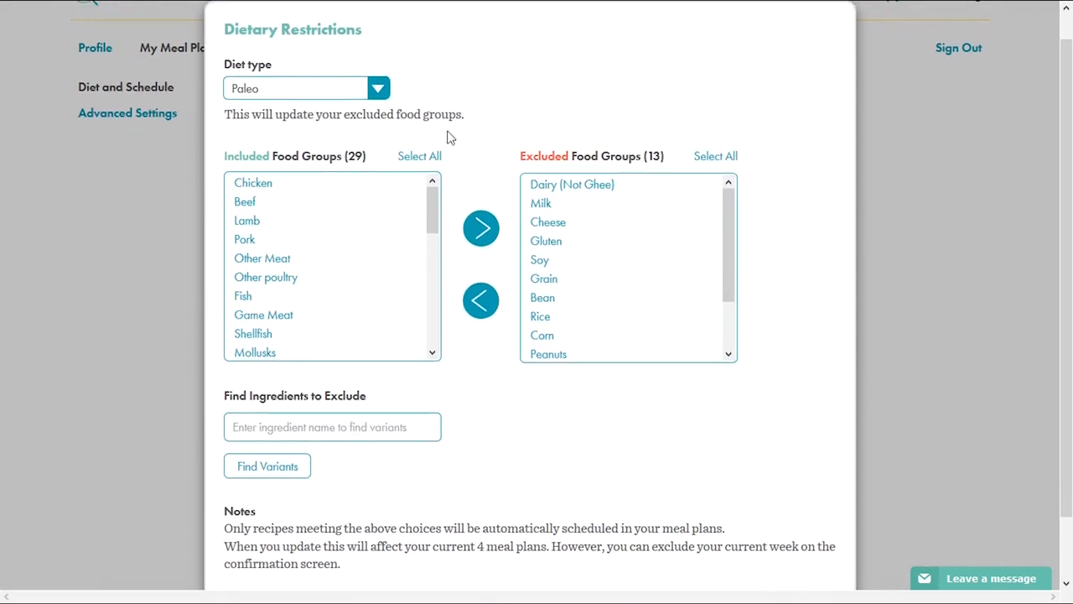
mouse_move(577, 93)
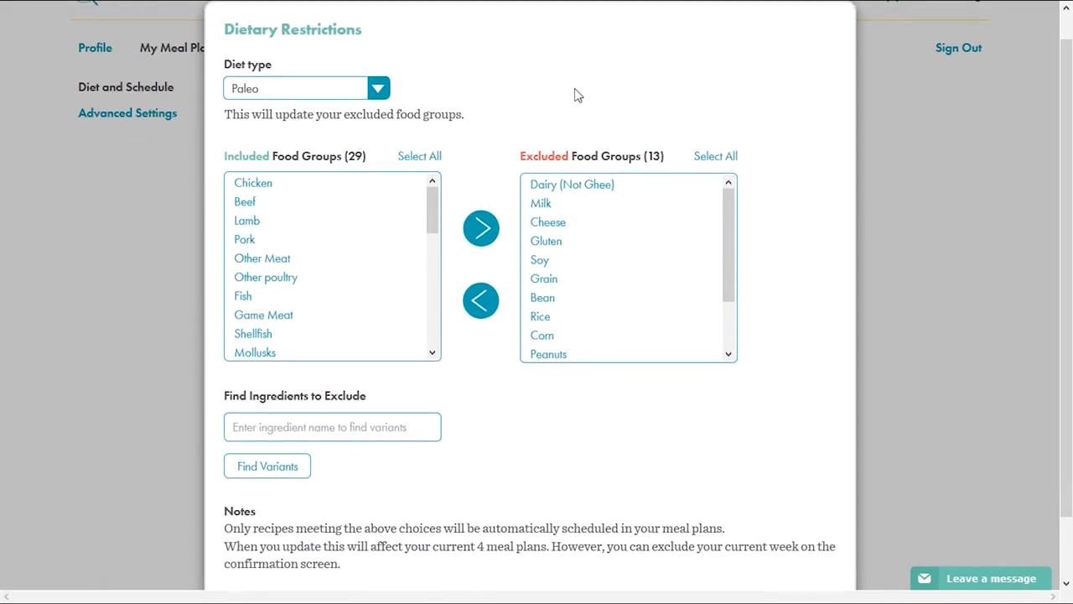
mouse_move(430, 210)
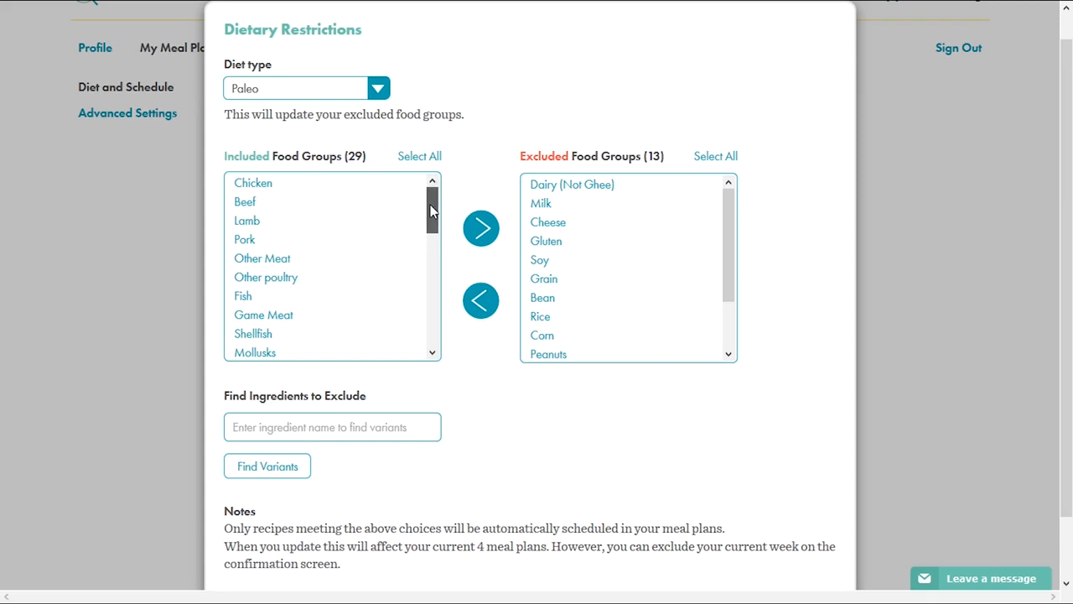
scroll("down", 3)
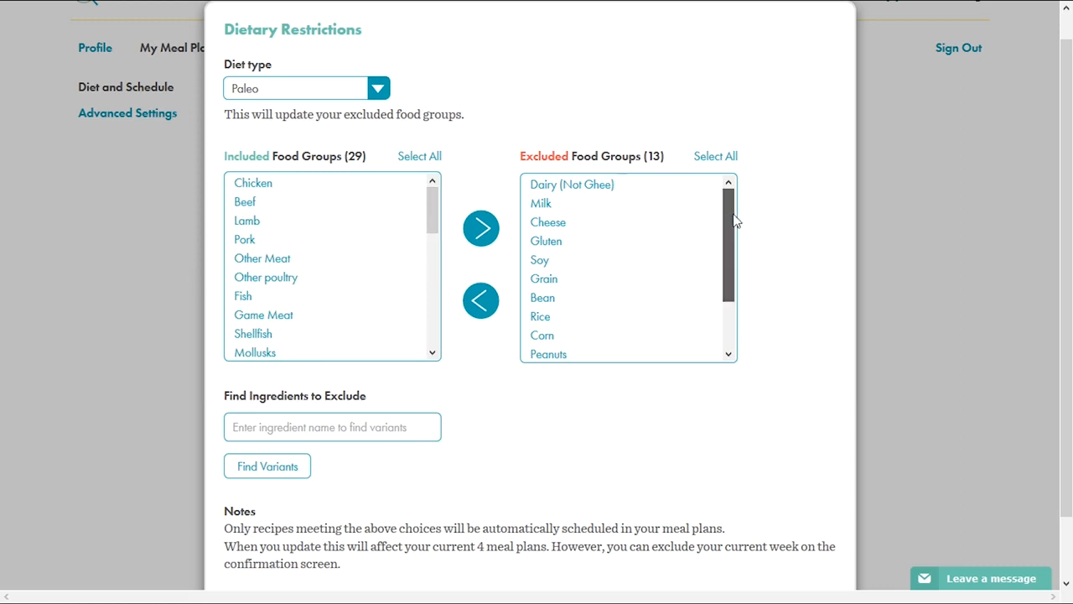
mouse_move(731, 185)
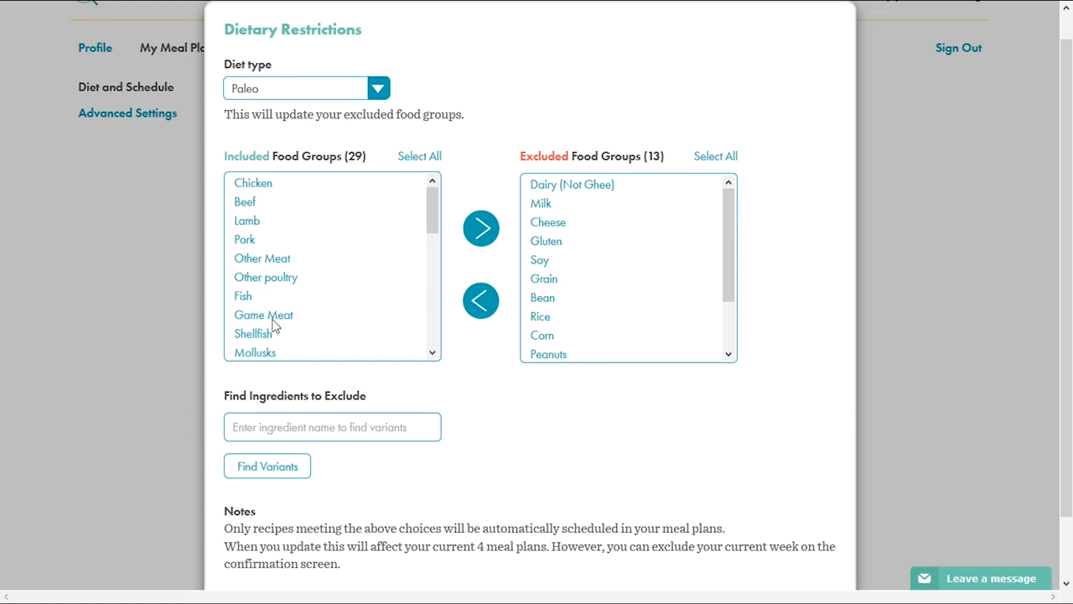
left_click(252, 332)
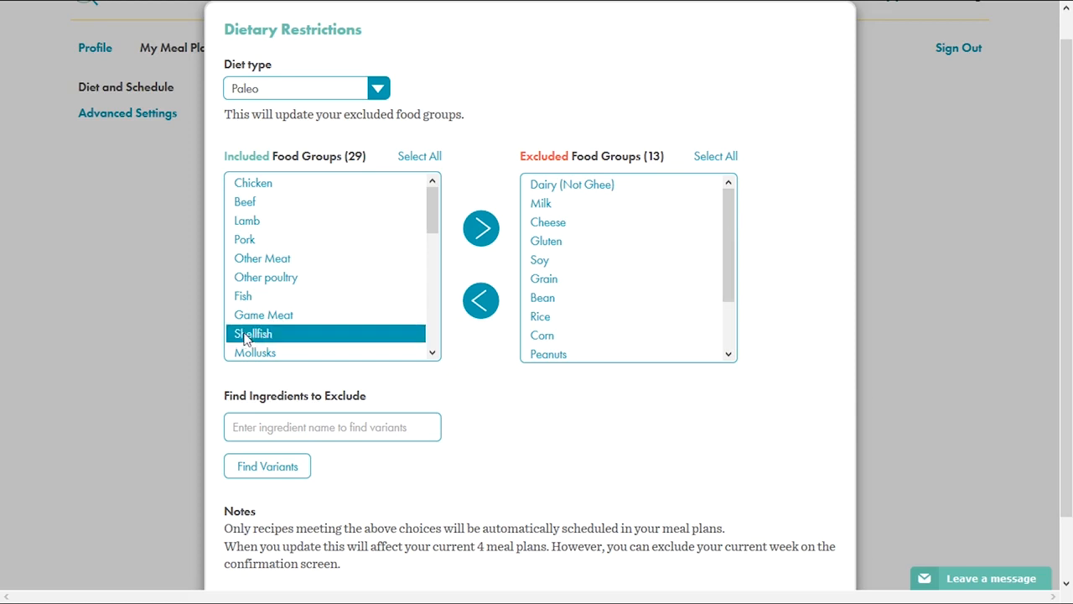
mouse_move(325, 336)
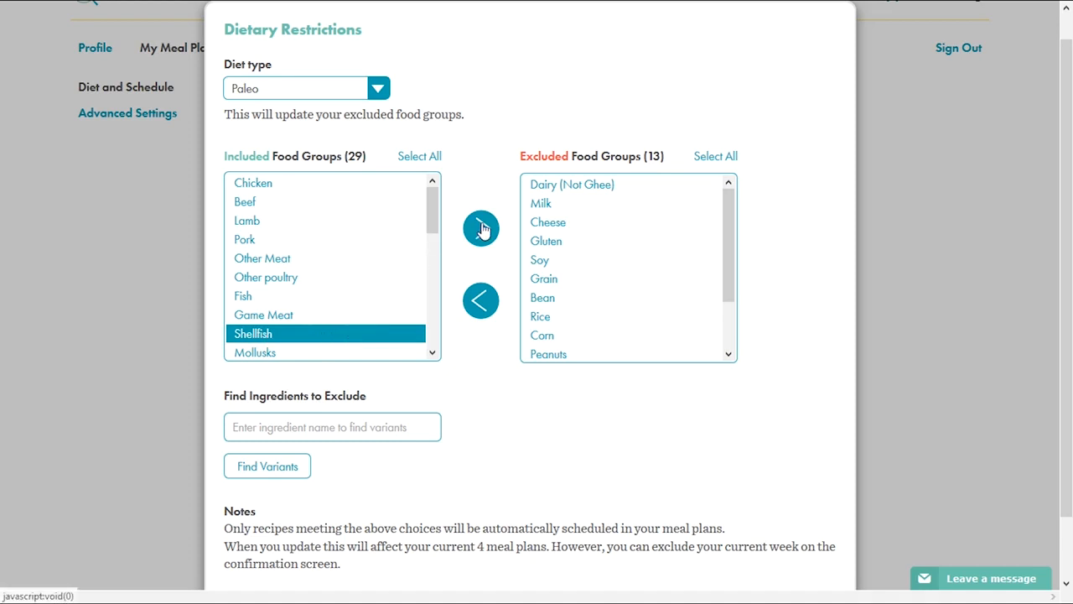
left_click(481, 228)
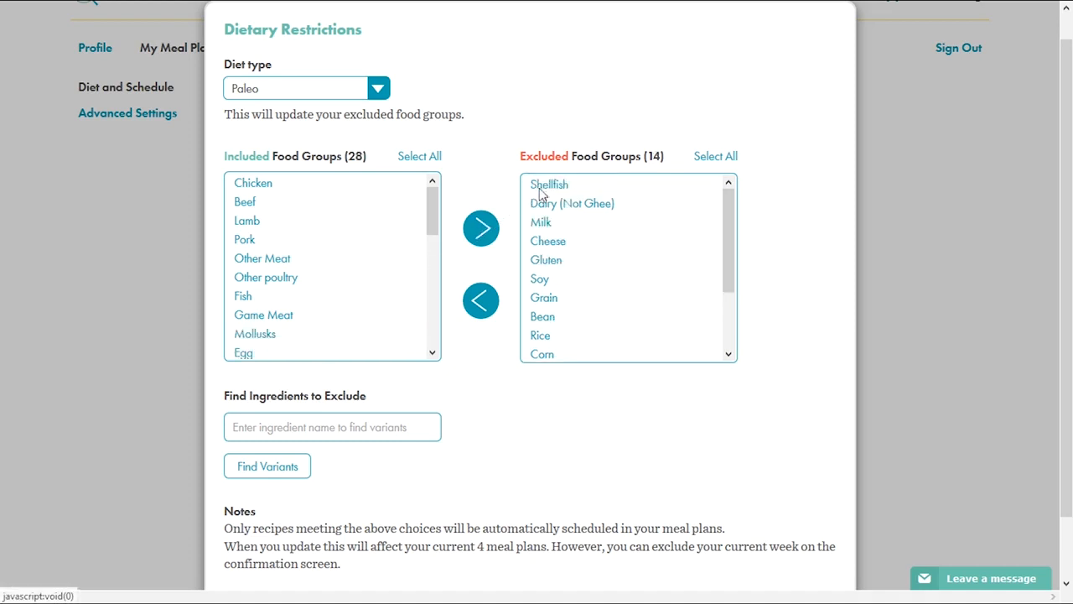
mouse_move(569, 226)
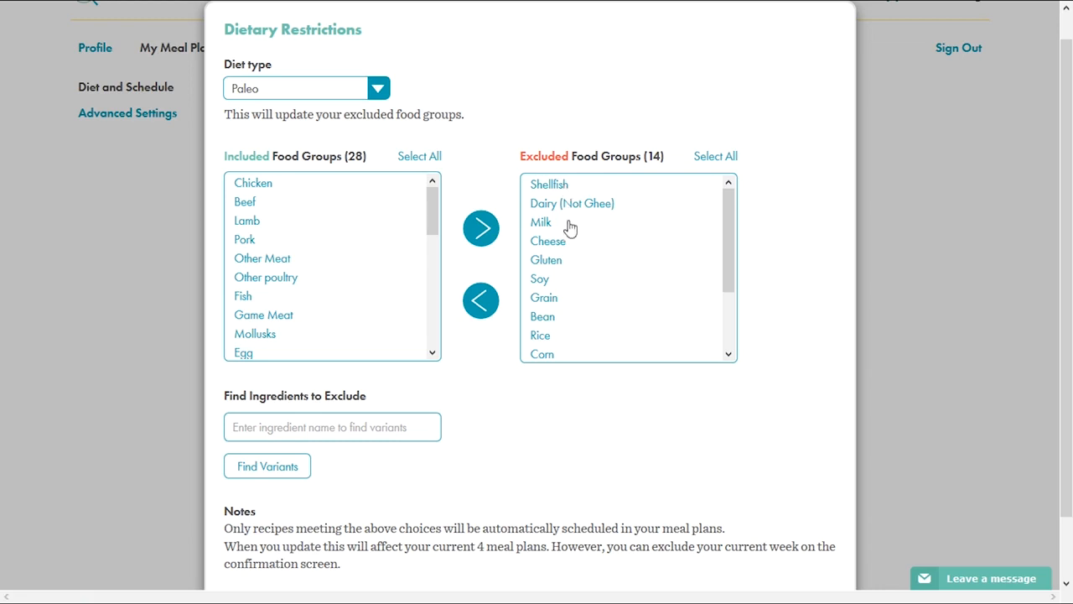
mouse_move(587, 292)
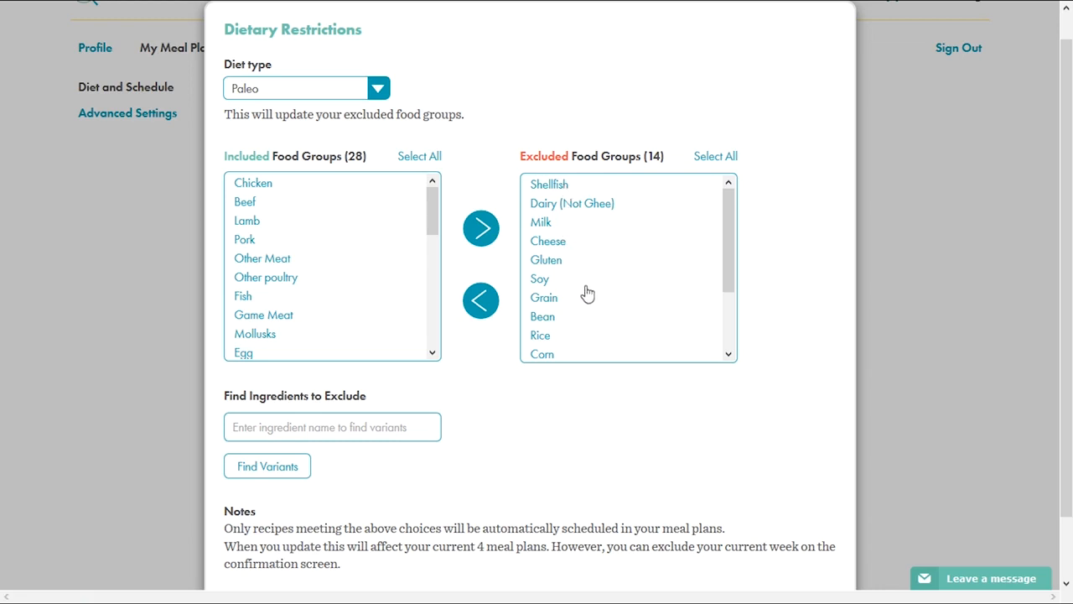
mouse_move(555, 249)
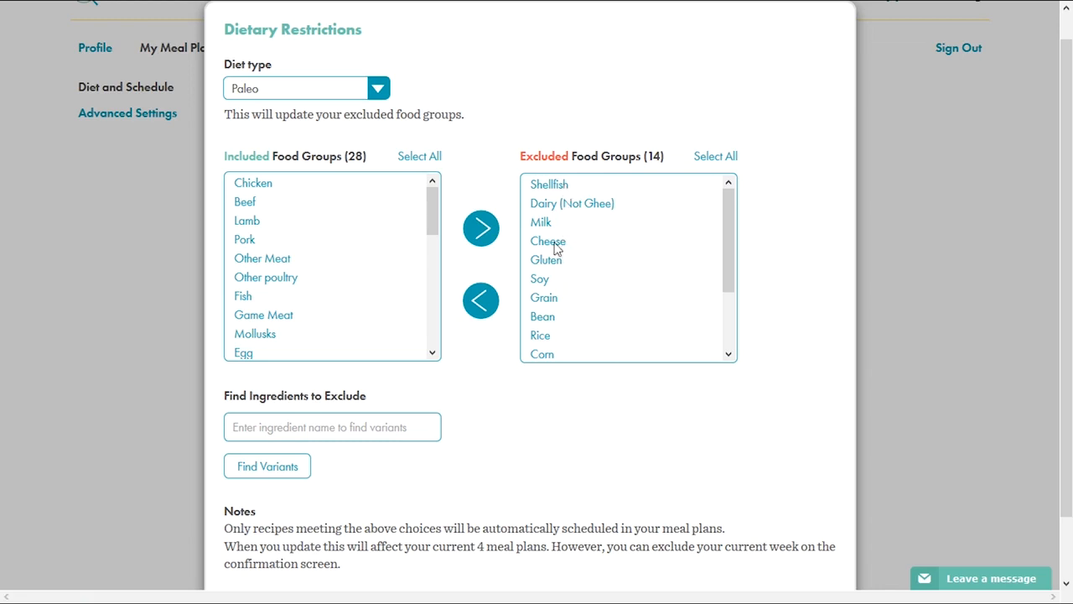
left_click(481, 300)
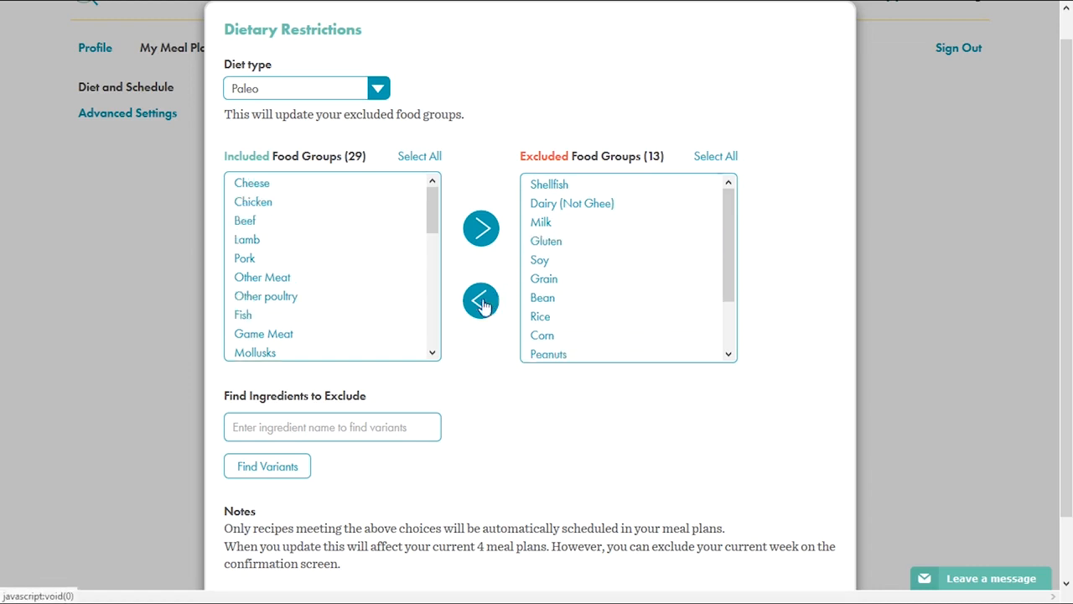
mouse_move(356, 255)
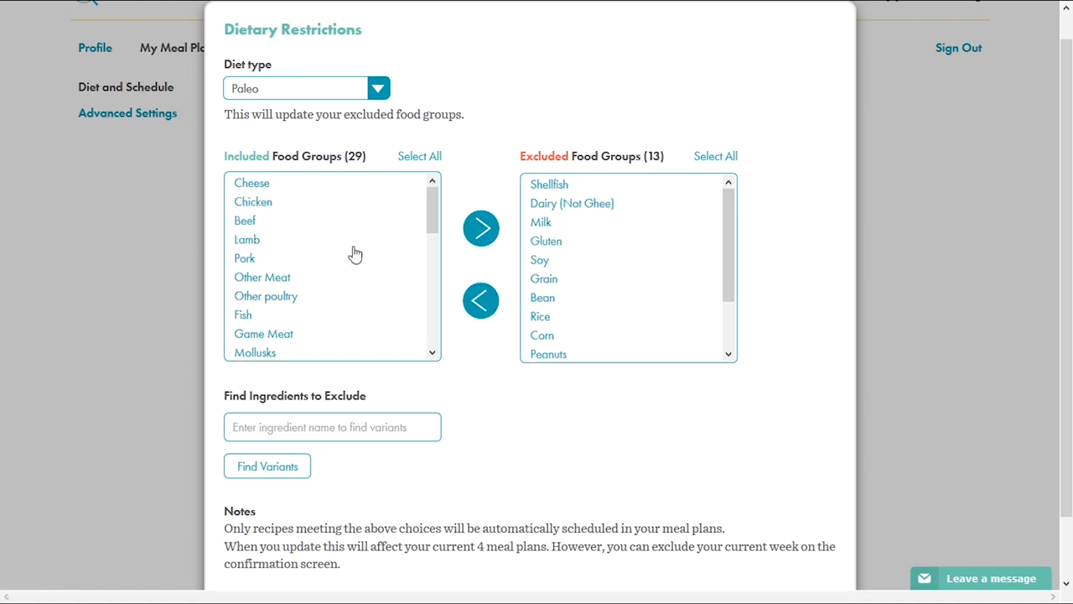
Find all 'mushroom' ingredient variants, select them all and exclude them from the diet.
scroll("down", 3)
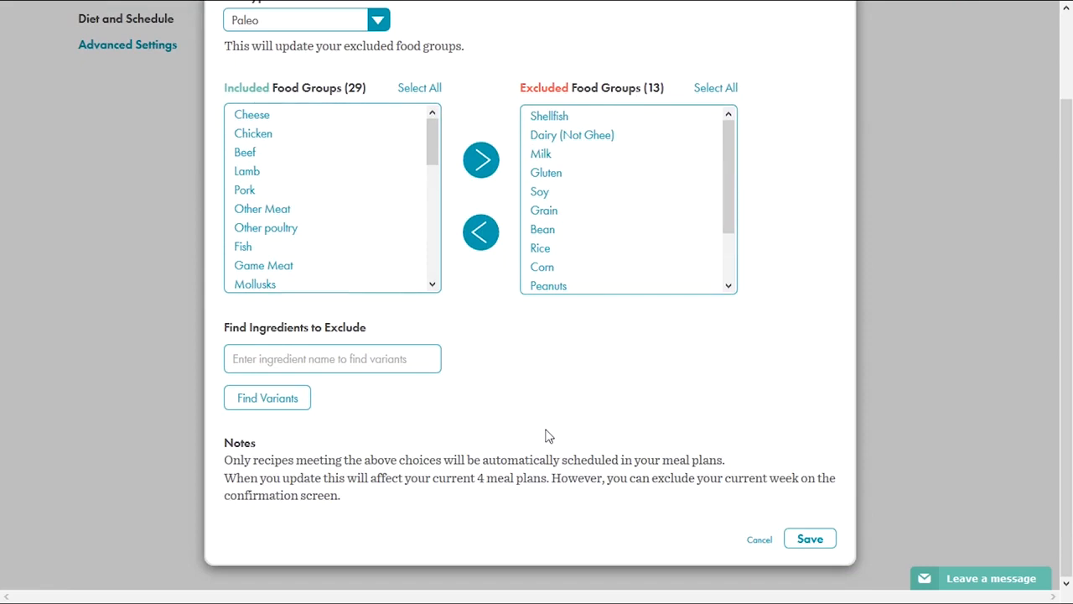
mouse_move(375, 342)
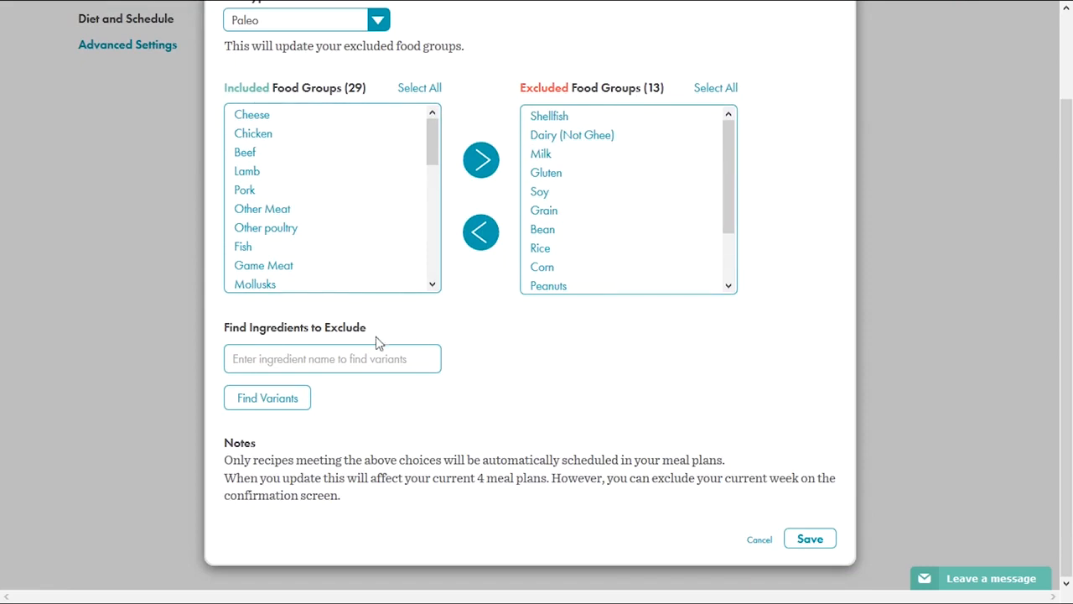
left_click(332, 359)
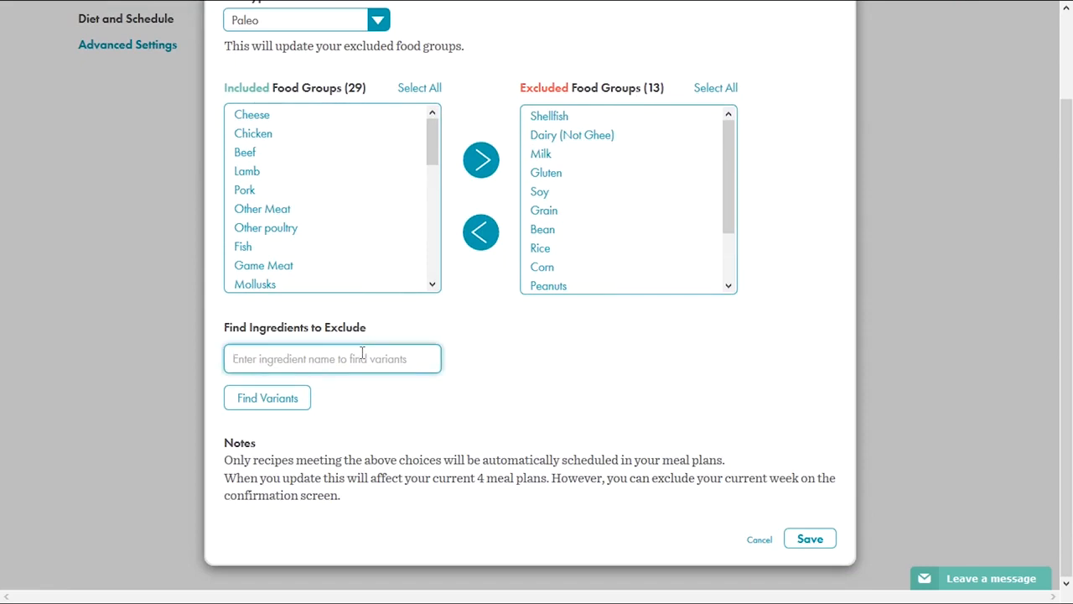
left_click(332, 359)
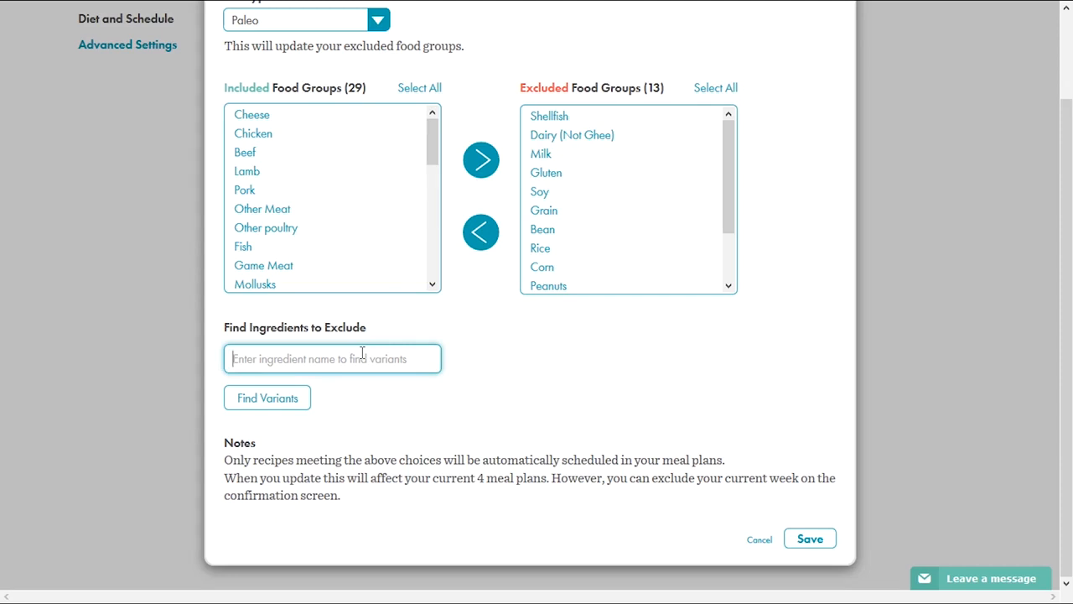
type("m")
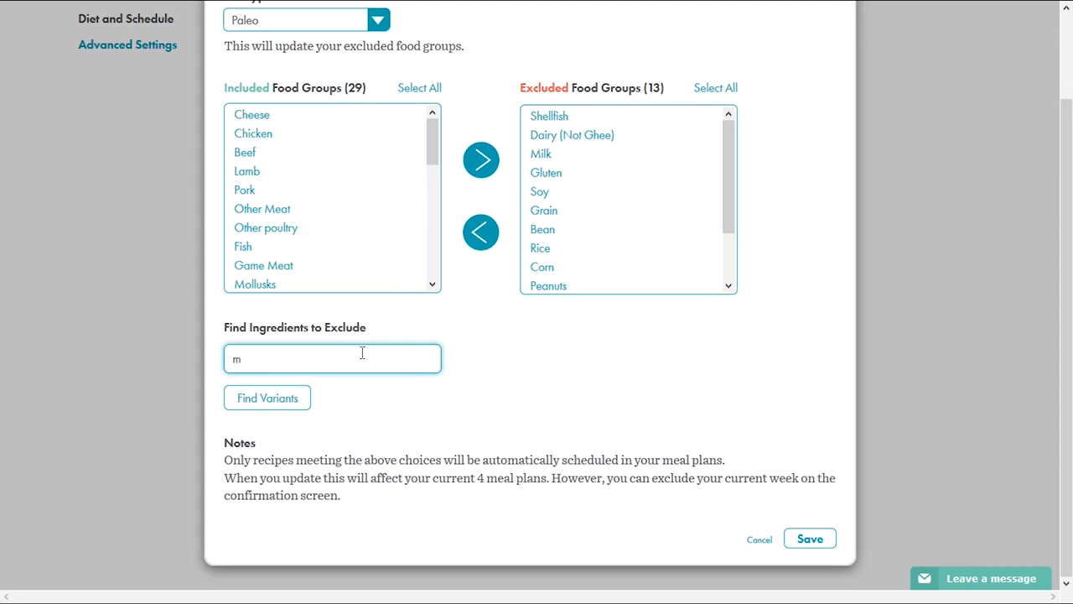
type("ushroom")
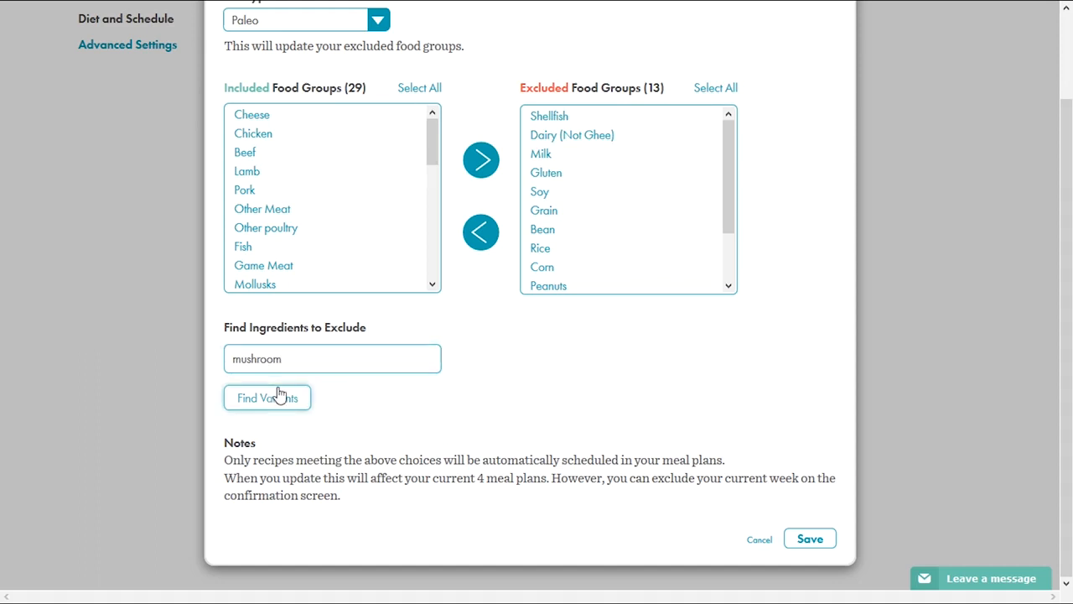
mouse_move(296, 411)
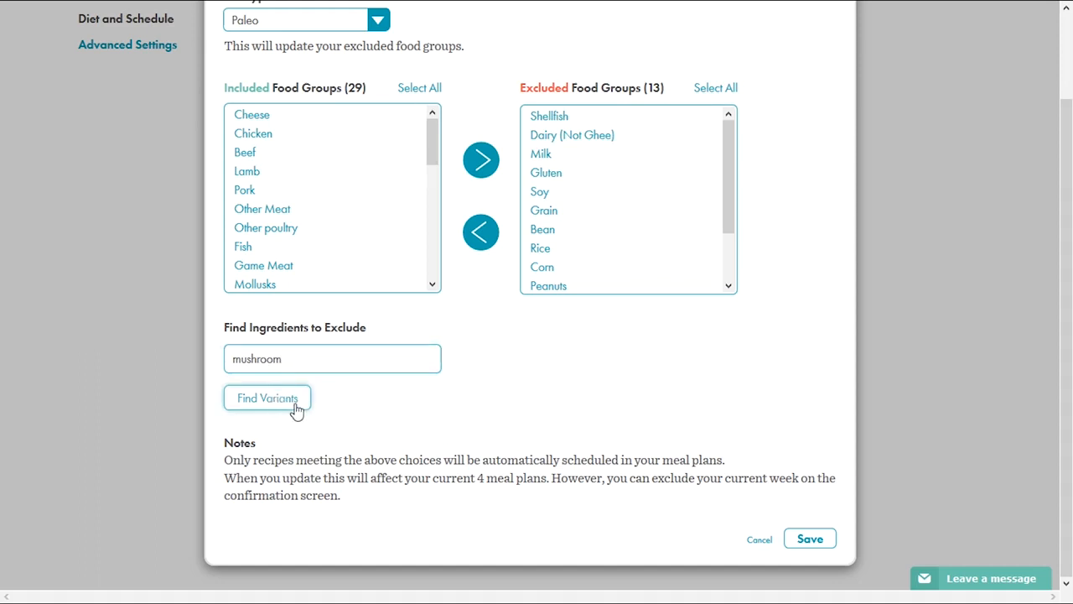
left_click(268, 397)
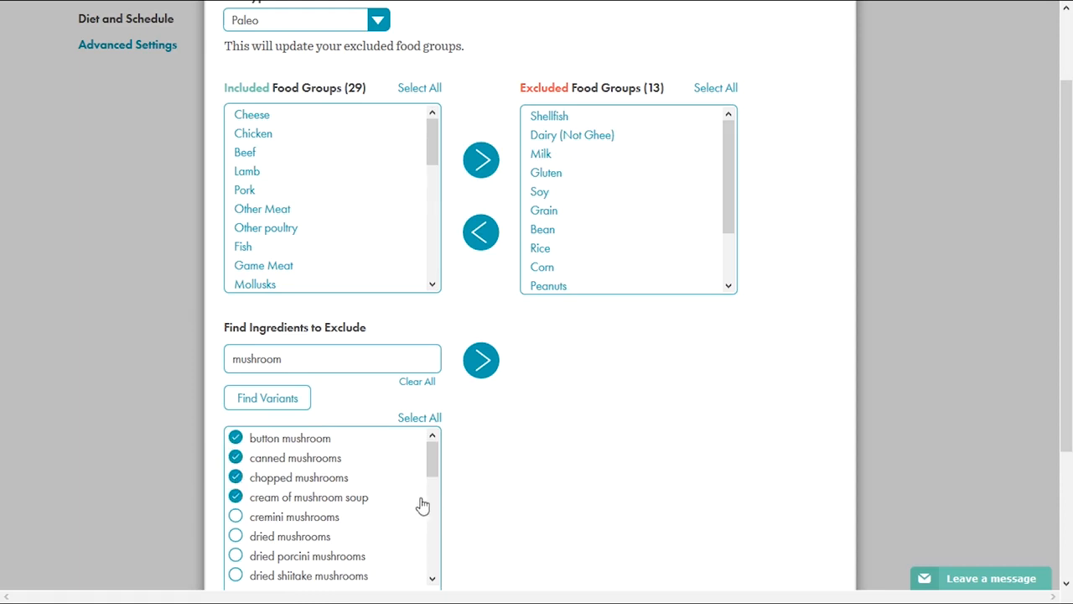
left_click(420, 417)
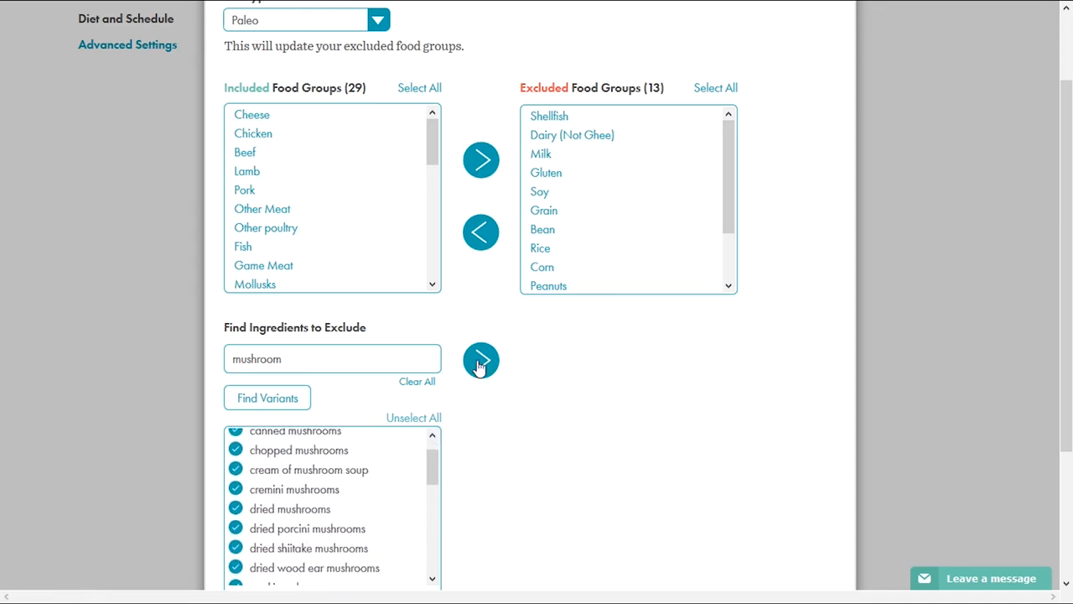
left_click(479, 362)
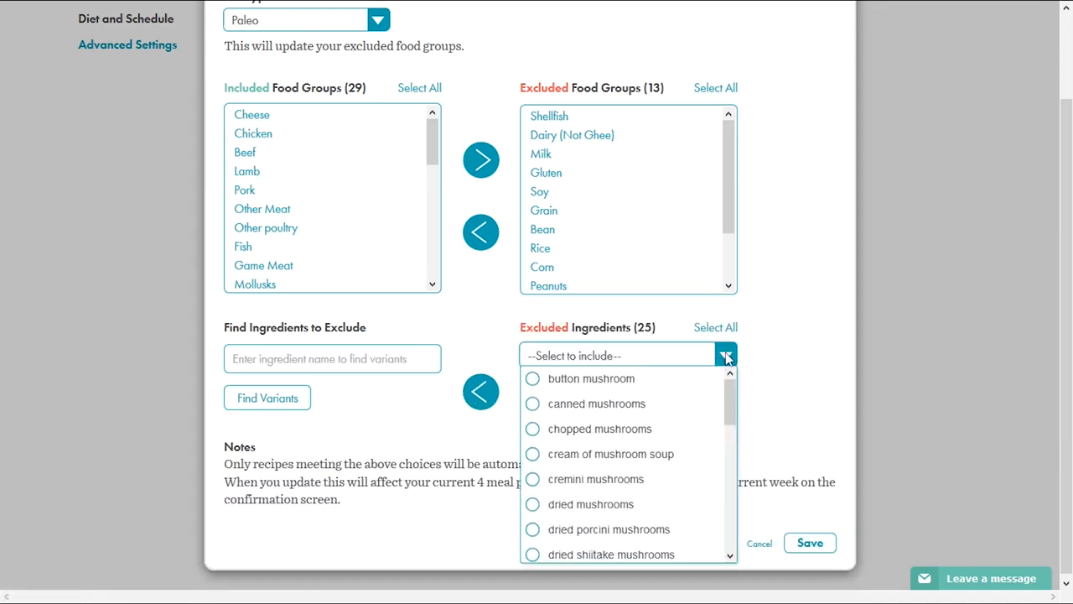
left_click(809, 543)
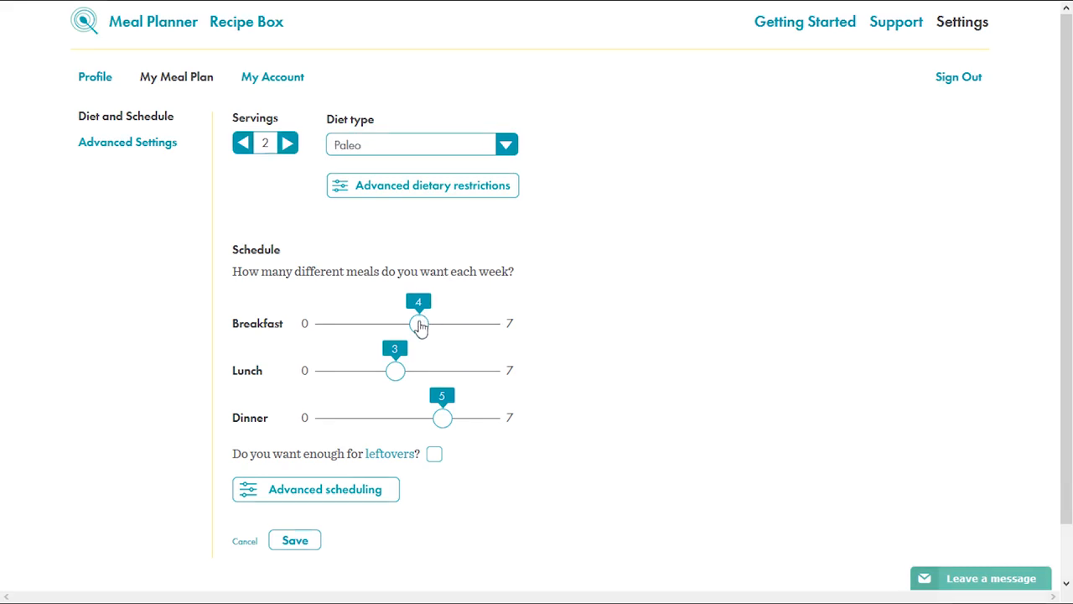
Set the weekly schedule to 2 breakfasts, 4 lunches and 7 dinners.
left_click_drag(418, 325, 443, 325)
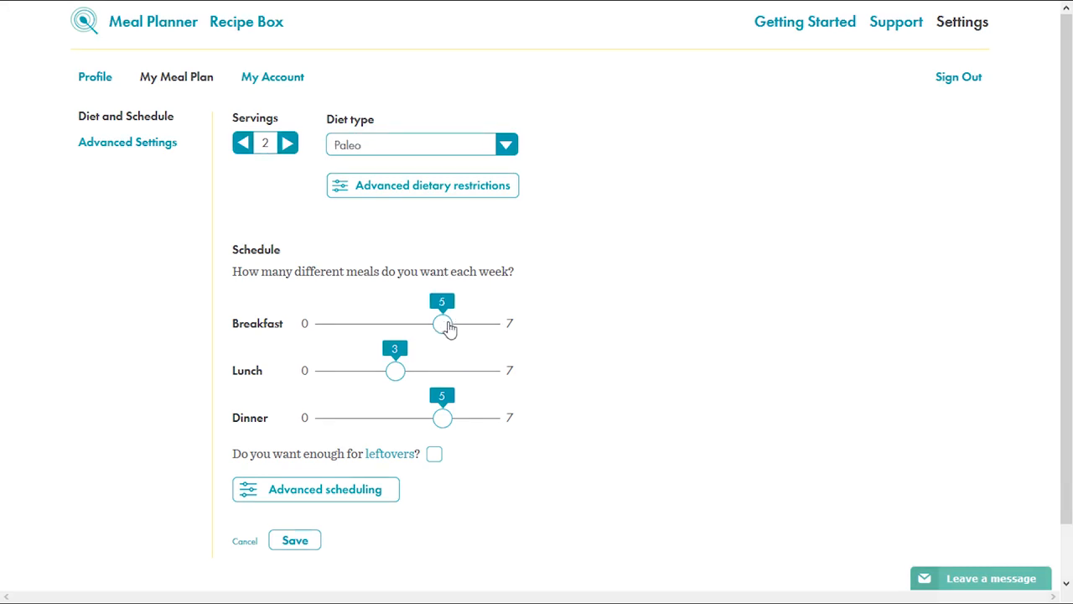
left_click_drag(443, 324, 371, 324)
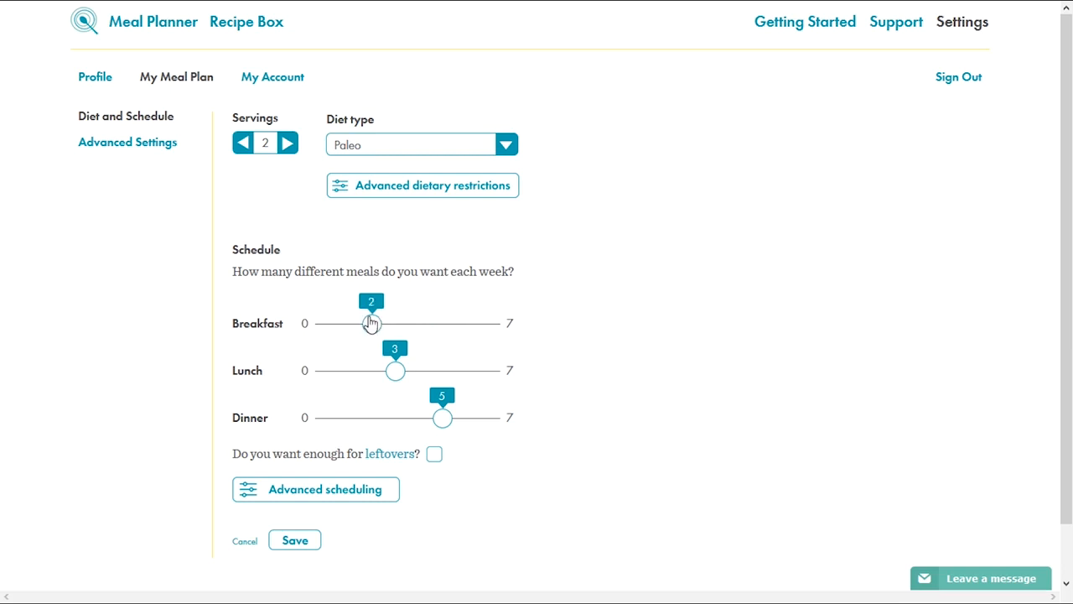
left_click_drag(396, 371, 419, 371)
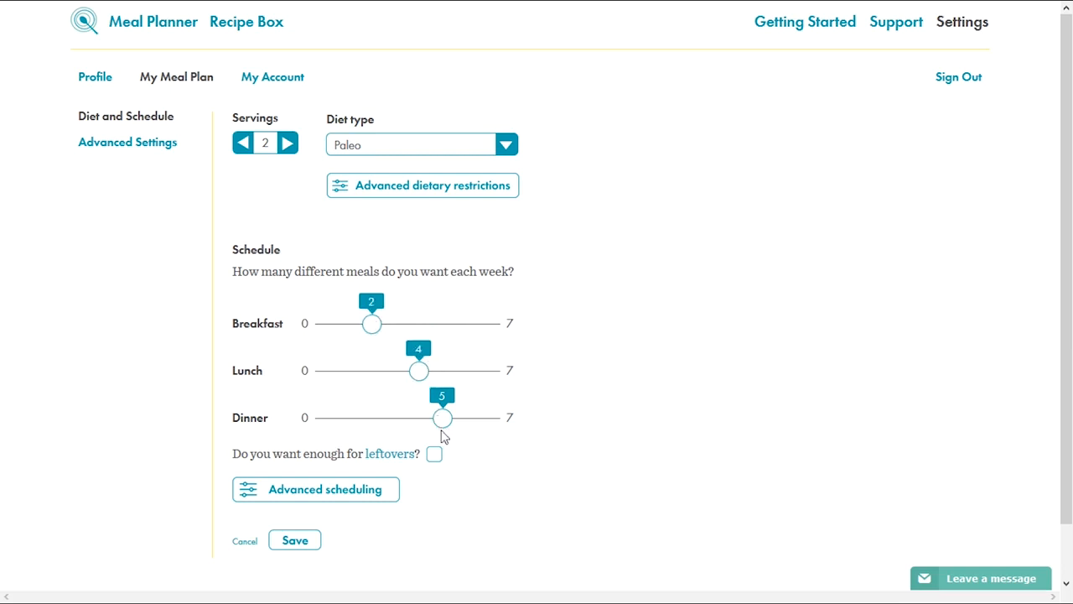
left_click_drag(443, 417, 490, 418)
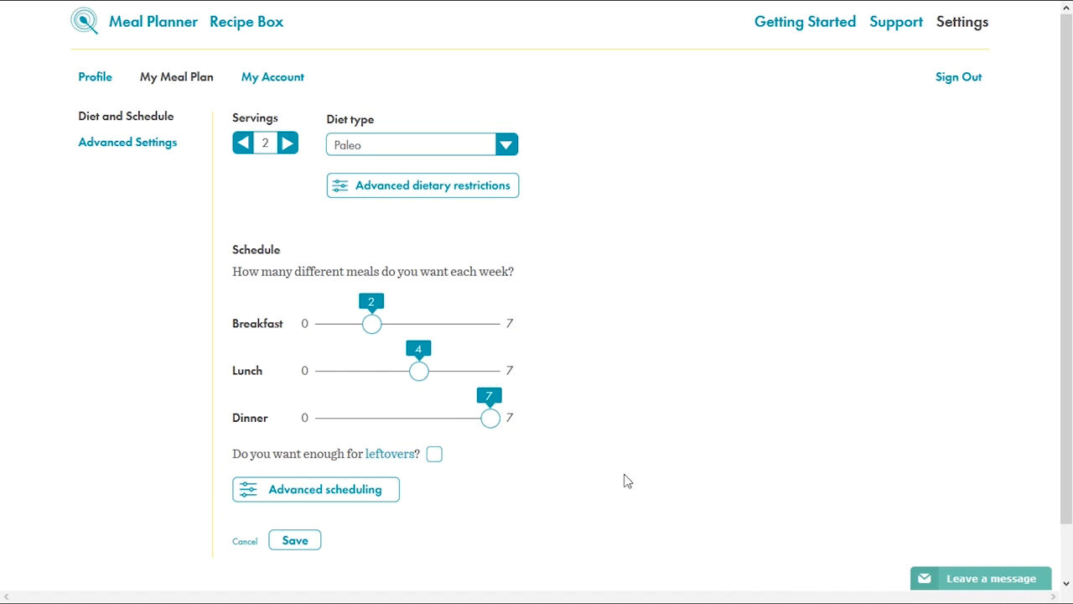
mouse_move(620, 351)
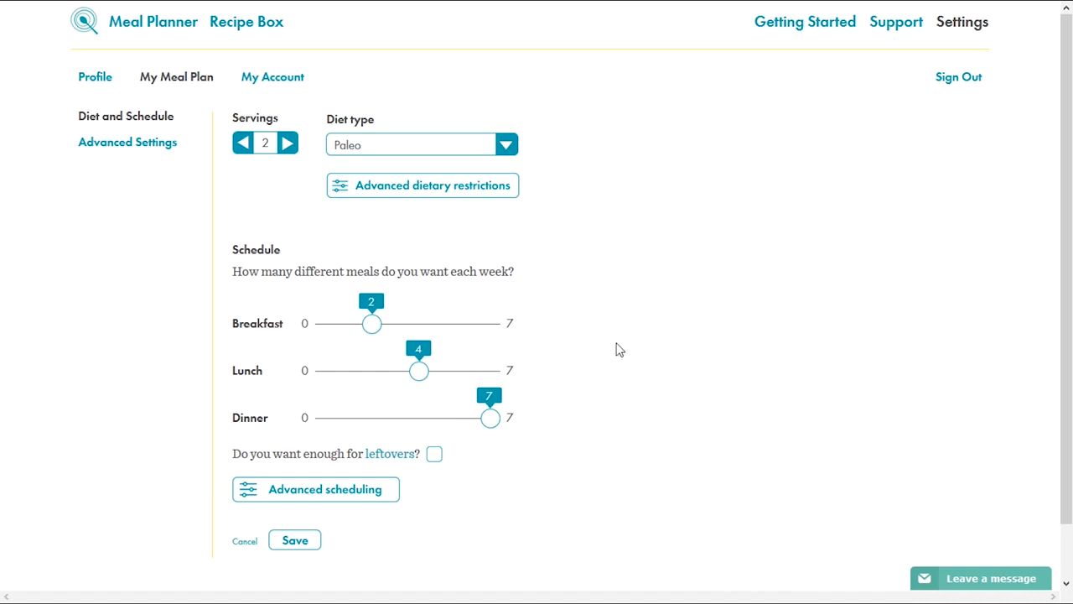
mouse_move(613, 363)
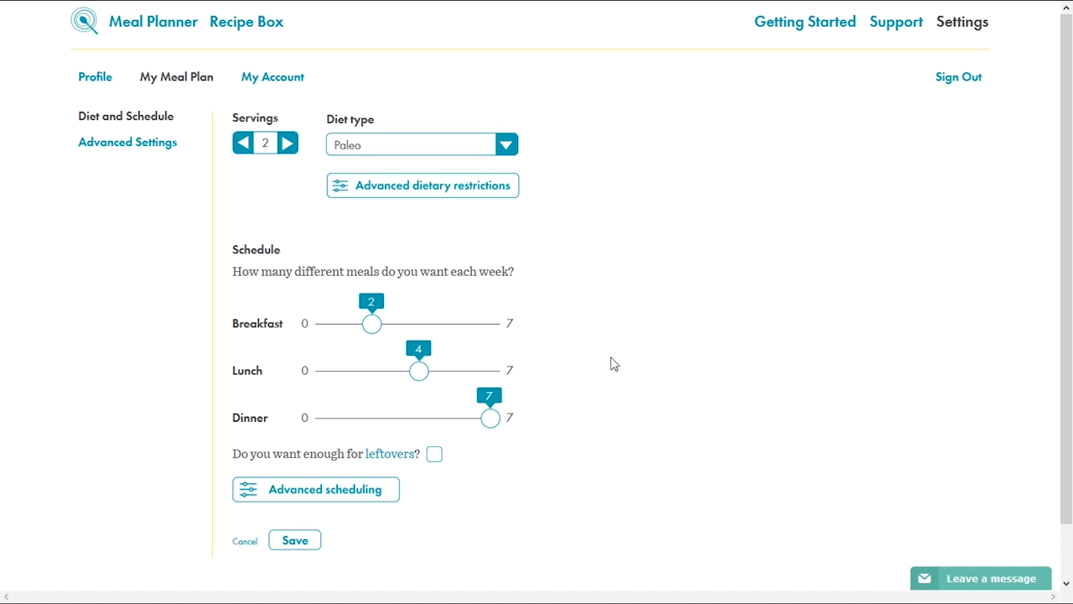
mouse_move(458, 485)
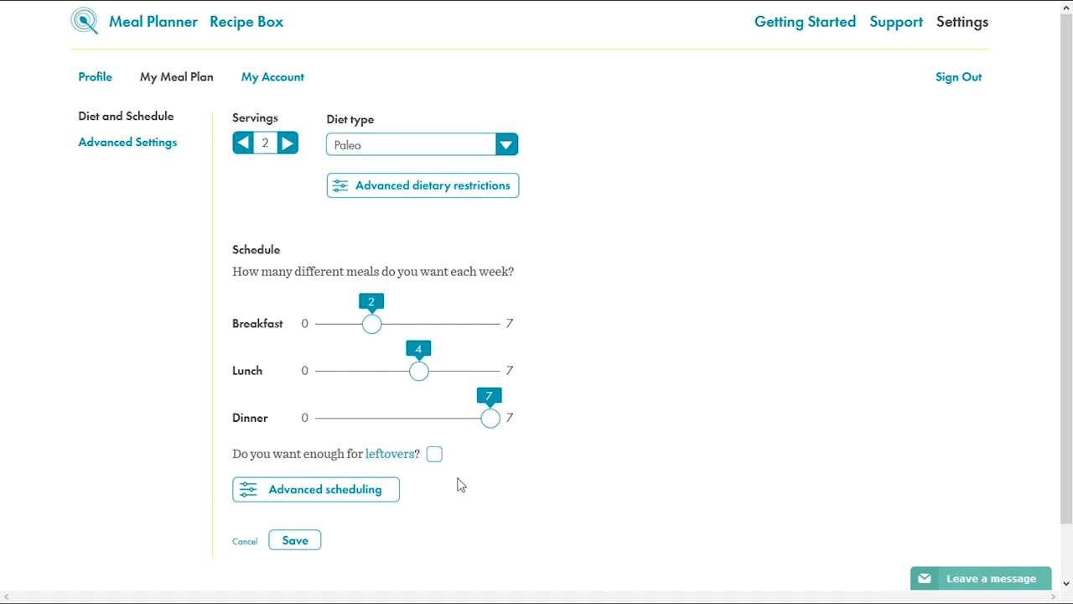
Apply the Couple schedule template in advanced scheduling and switch off Friday breakfast.
left_click(316, 489)
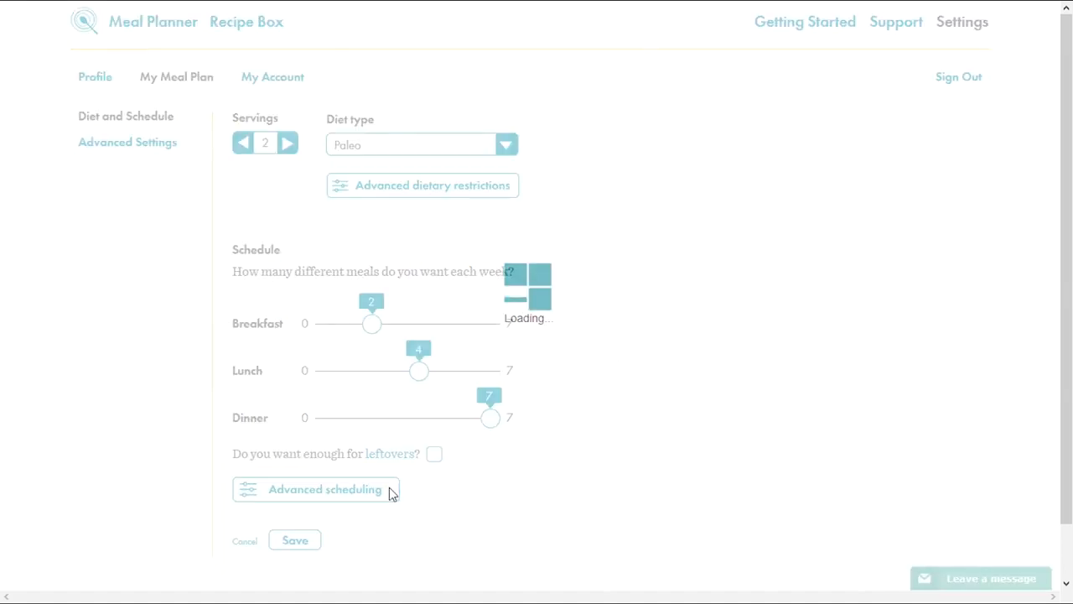
left_click(325, 489)
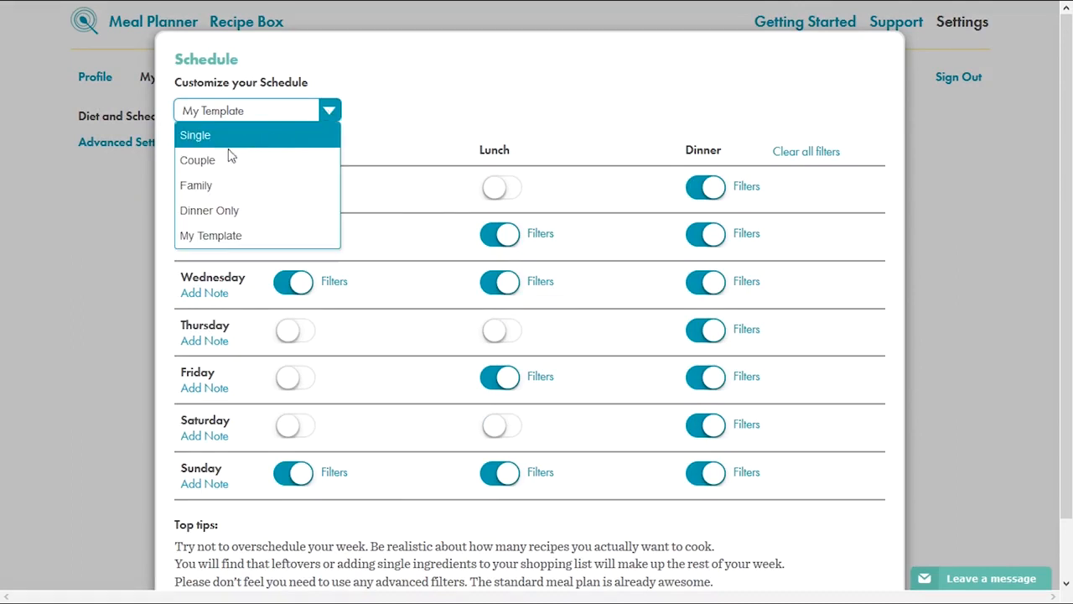
left_click(198, 161)
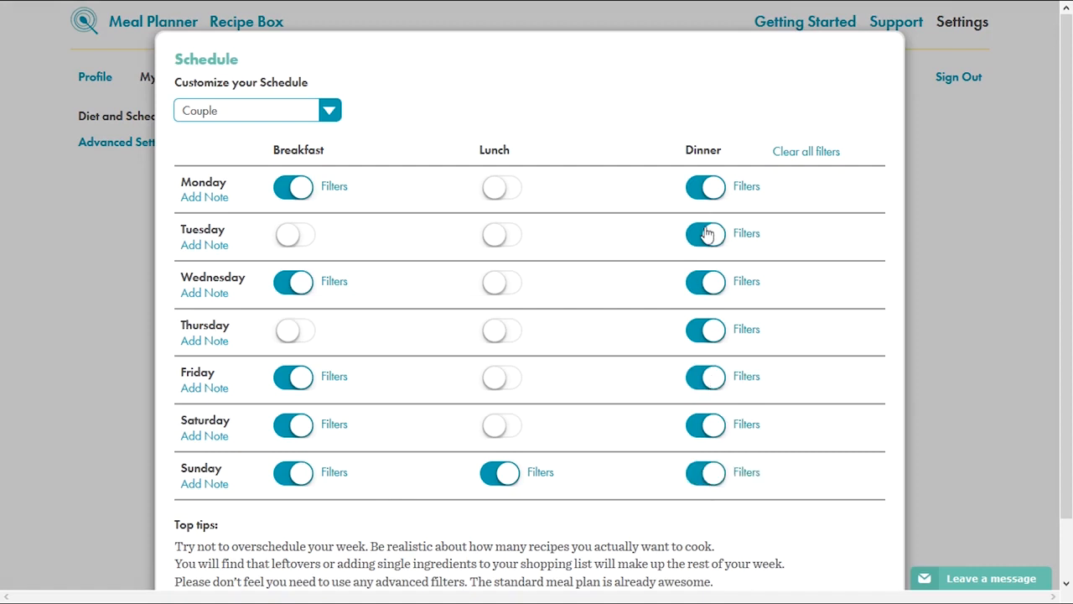
left_click(500, 233)
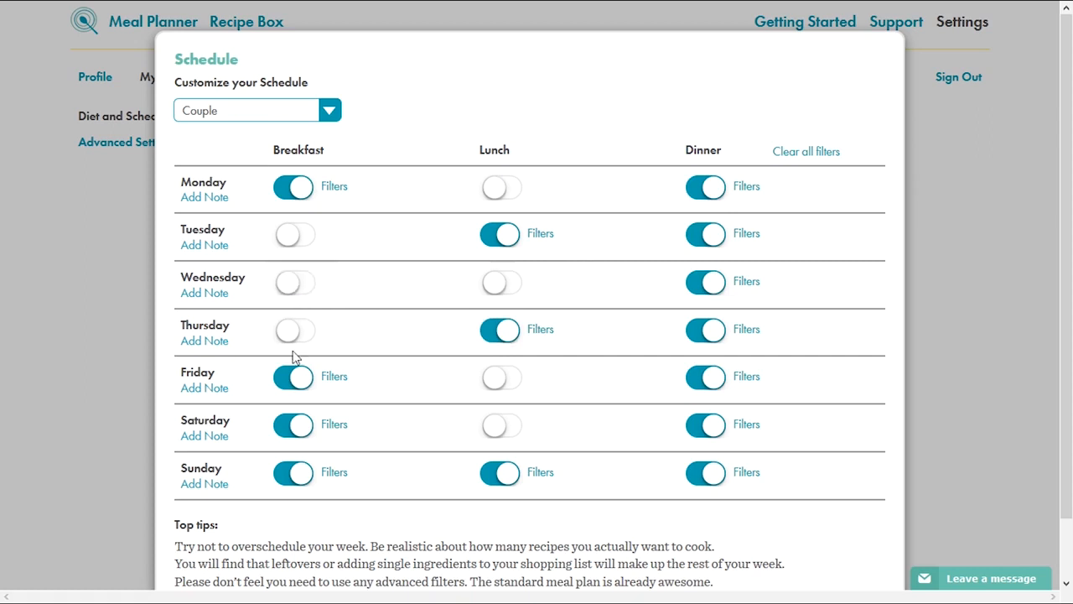
left_click(293, 376)
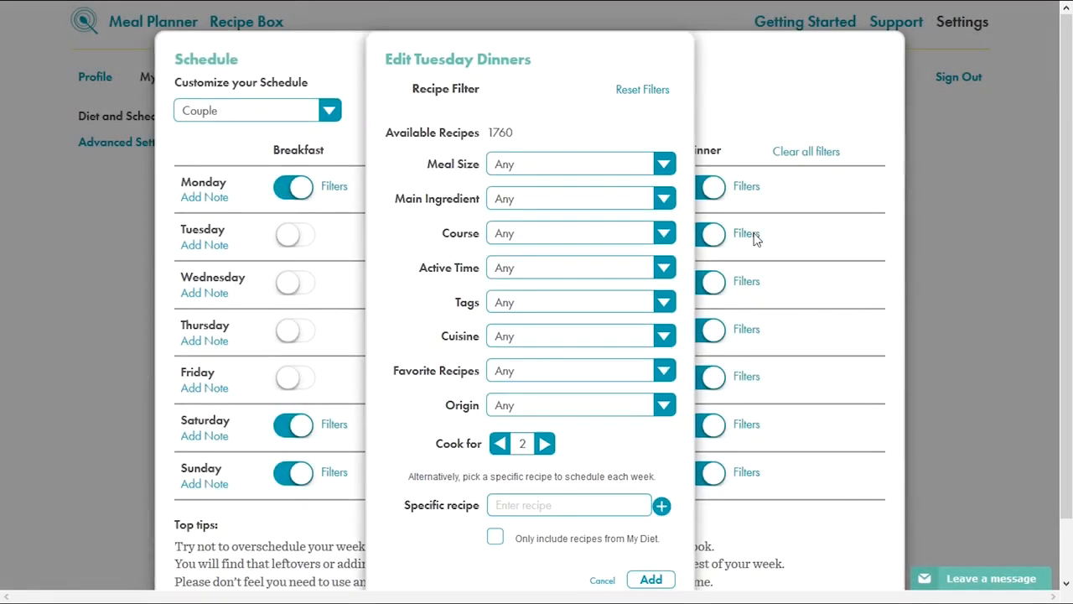
mouse_move(439, 277)
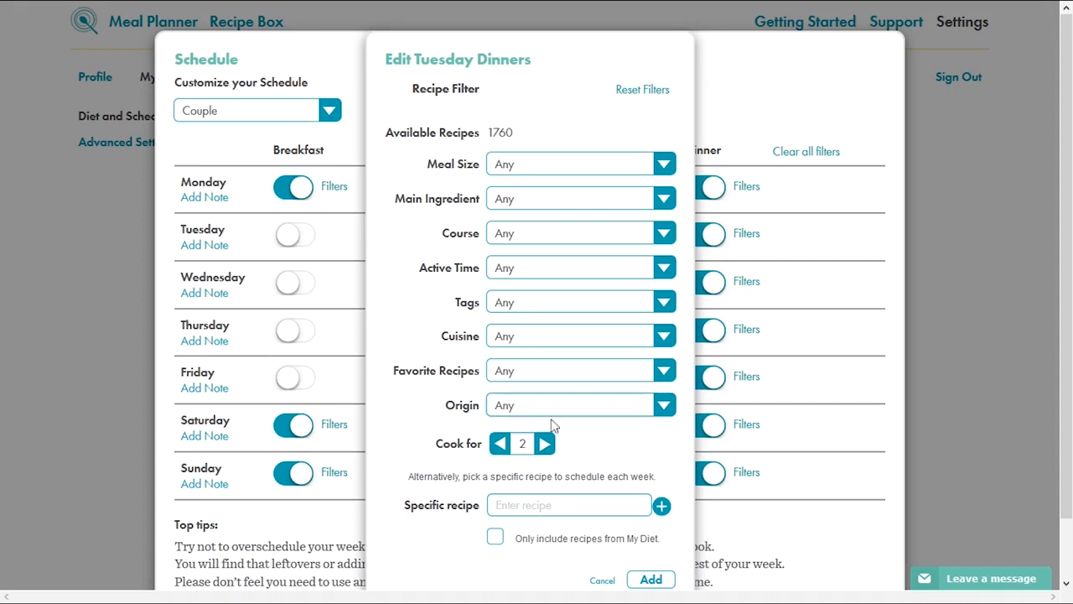
mouse_move(607, 443)
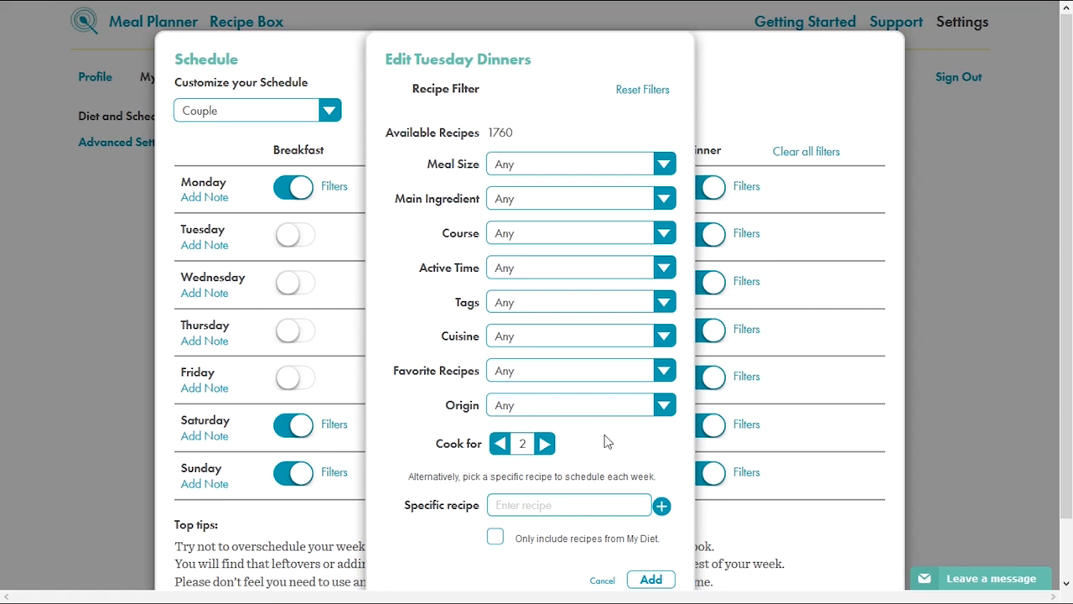
mouse_move(604, 448)
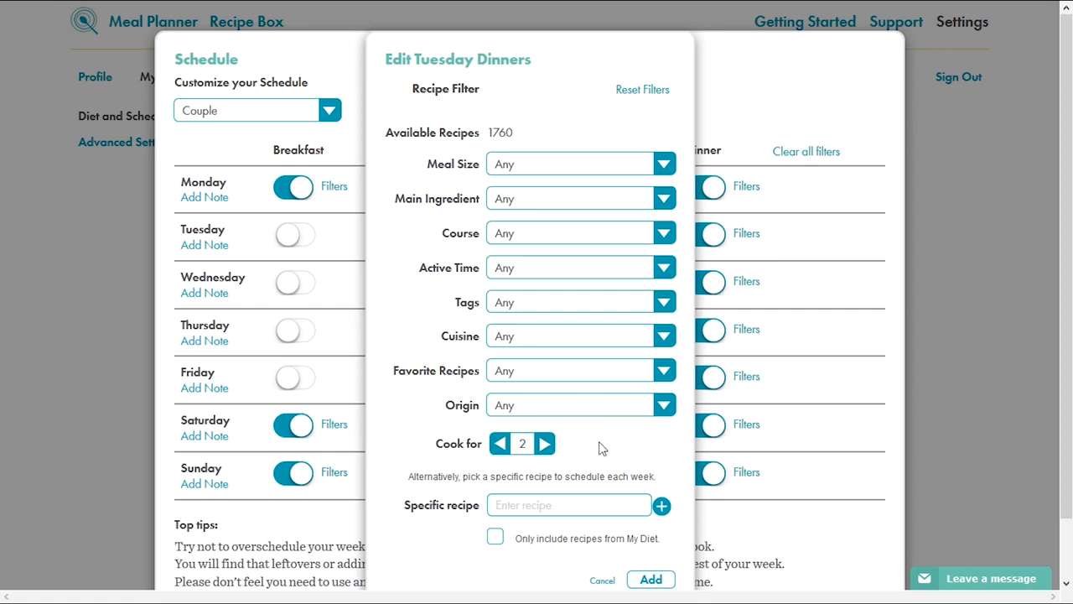
mouse_move(565, 453)
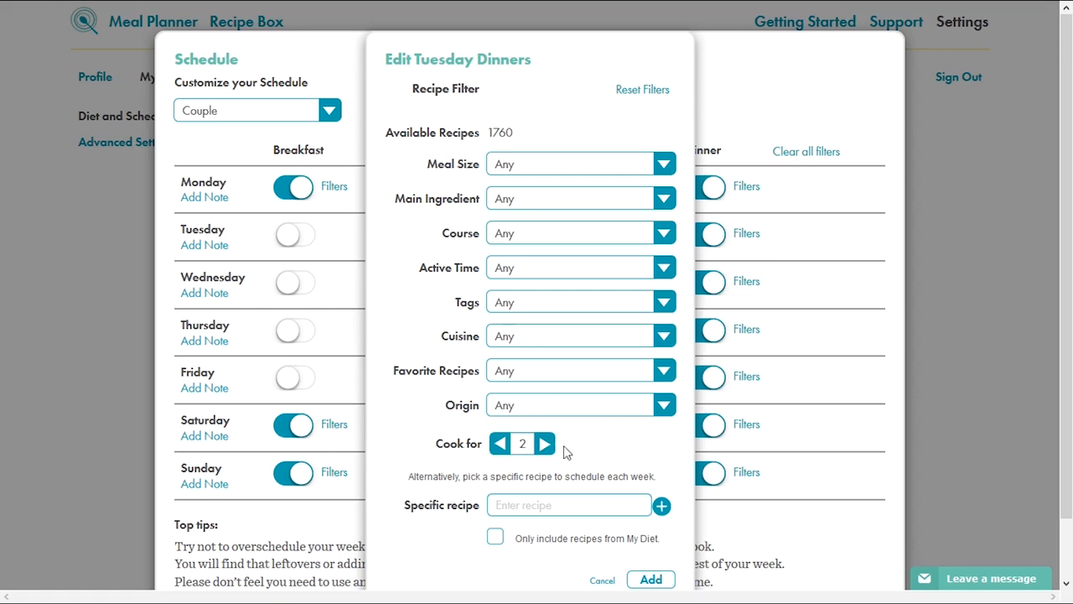
Set Tuesday dinners to cook for 4 and pick Pea Pasta with Goat Cheese Sauce as the recipe.
left_click(546, 443)
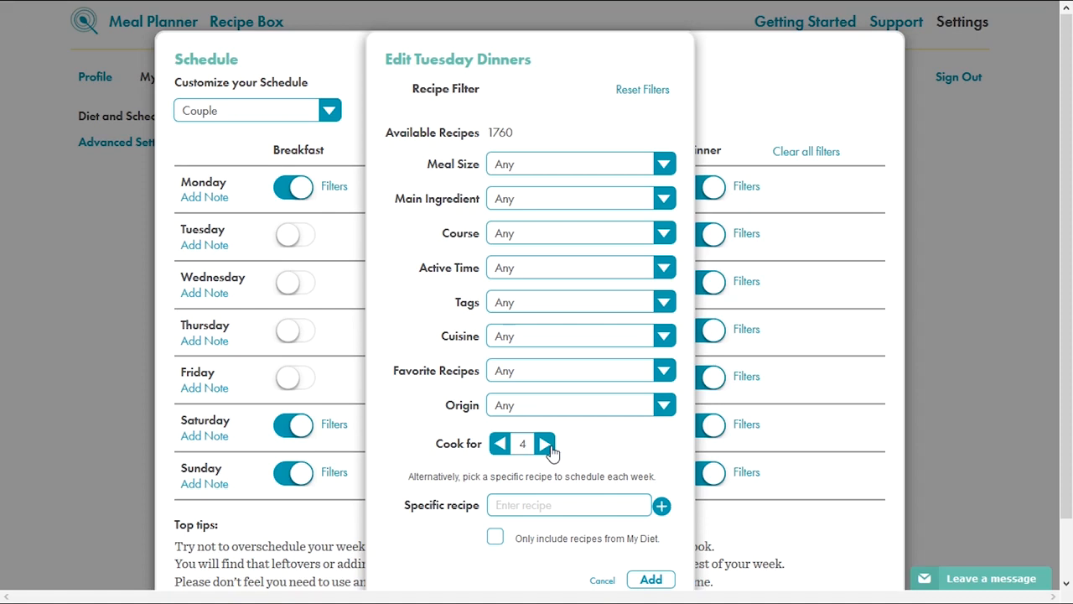
scroll("down", 3)
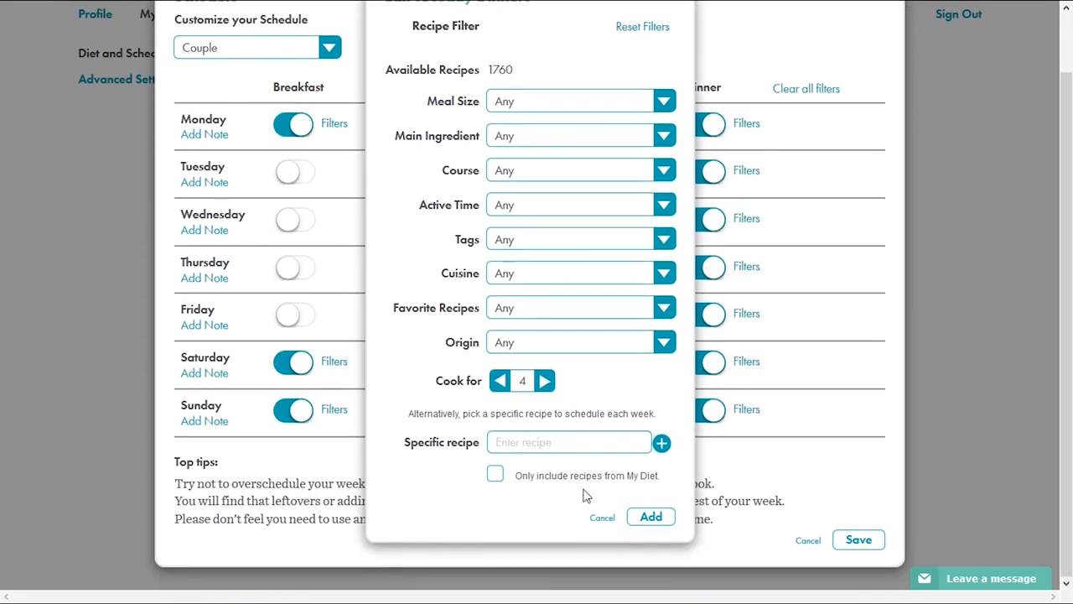
type("pea")
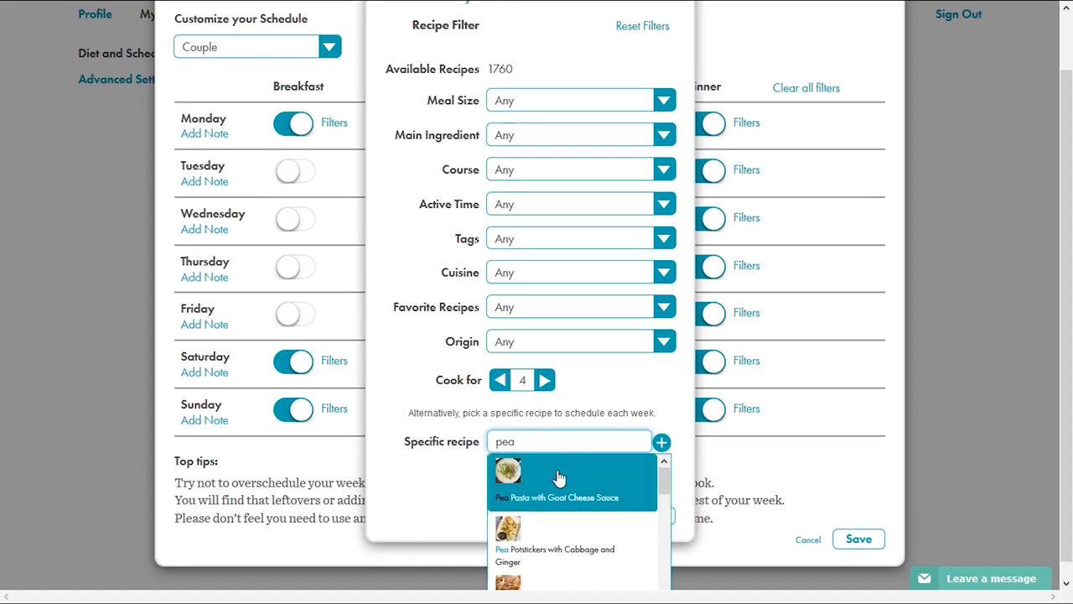
left_click(557, 483)
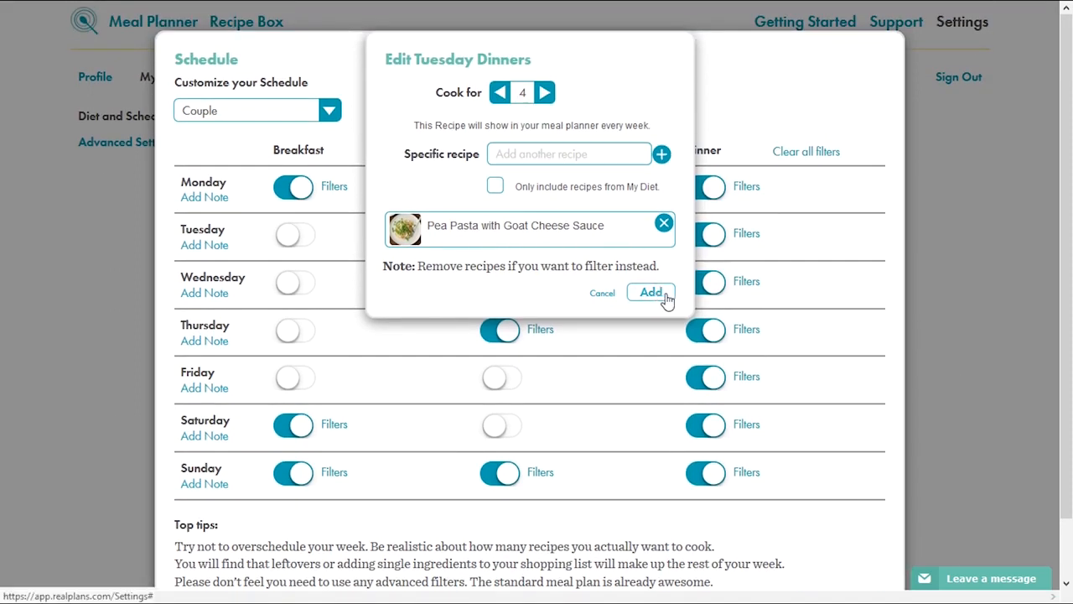
Add the recipe to Tuesday dinners and tick 'Do you want enough for leftovers?'.
left_click(650, 292)
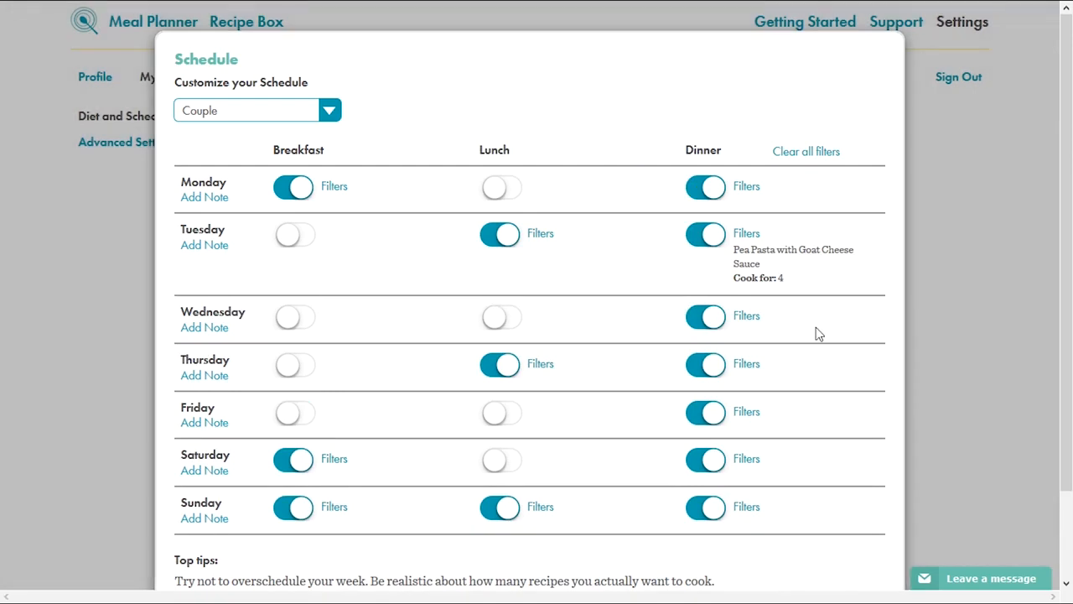
scroll("down", 3)
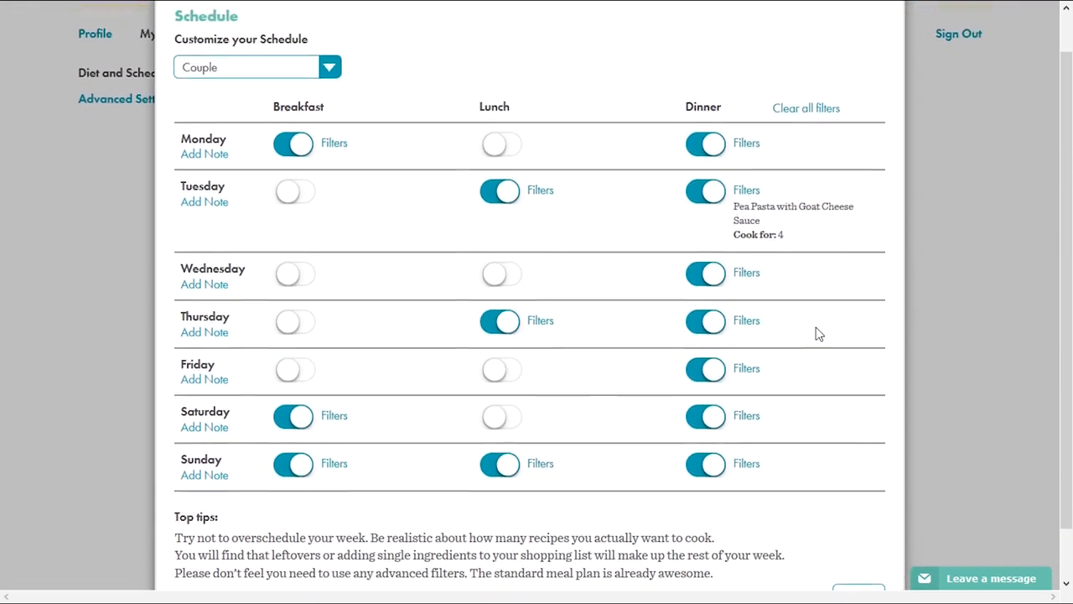
scroll("down", 3)
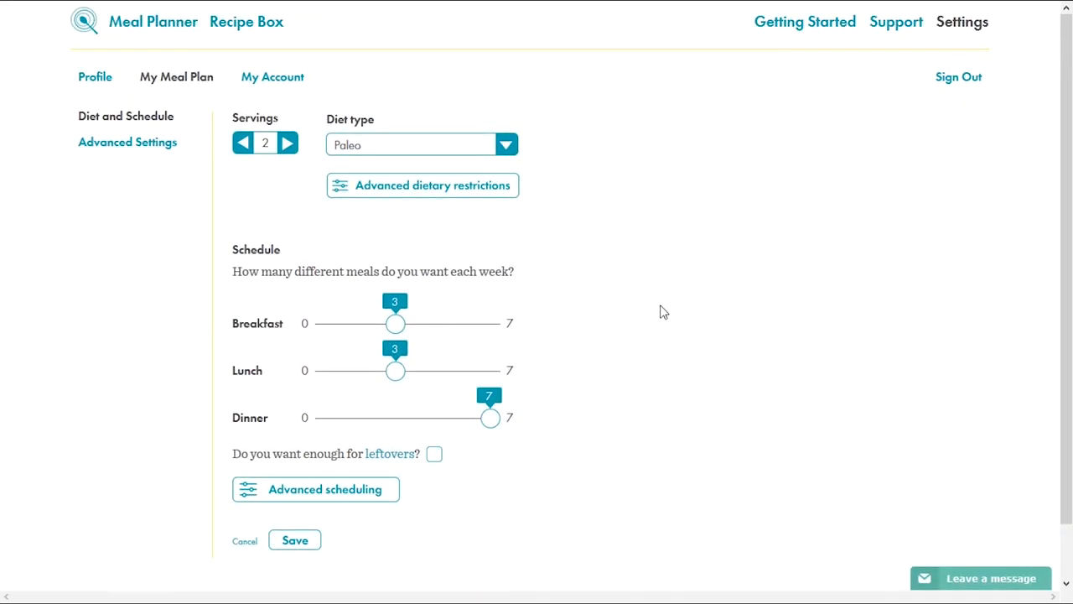
mouse_move(609, 413)
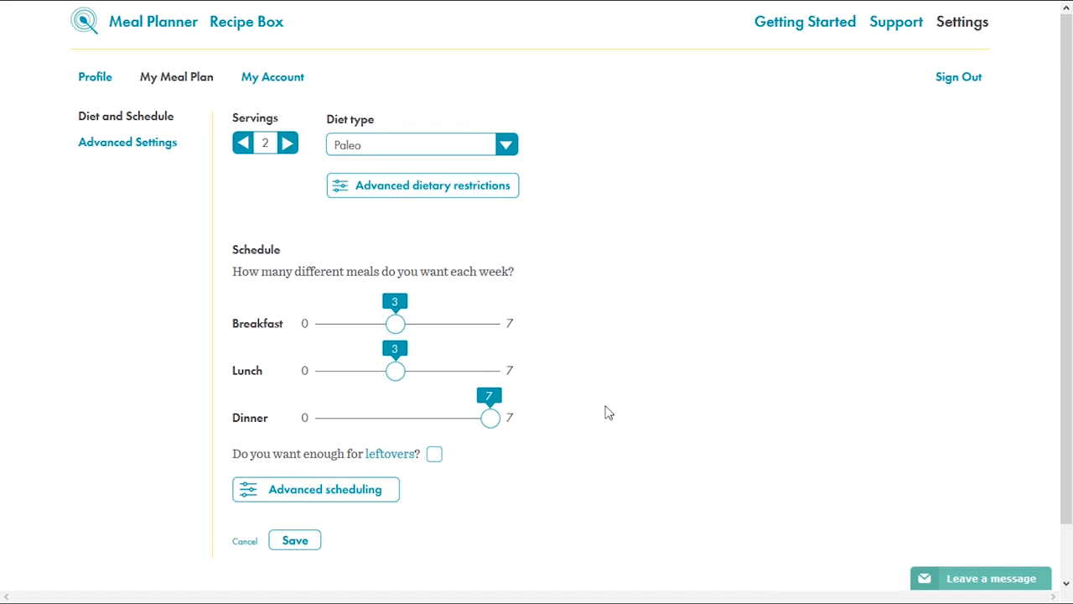
mouse_move(413, 473)
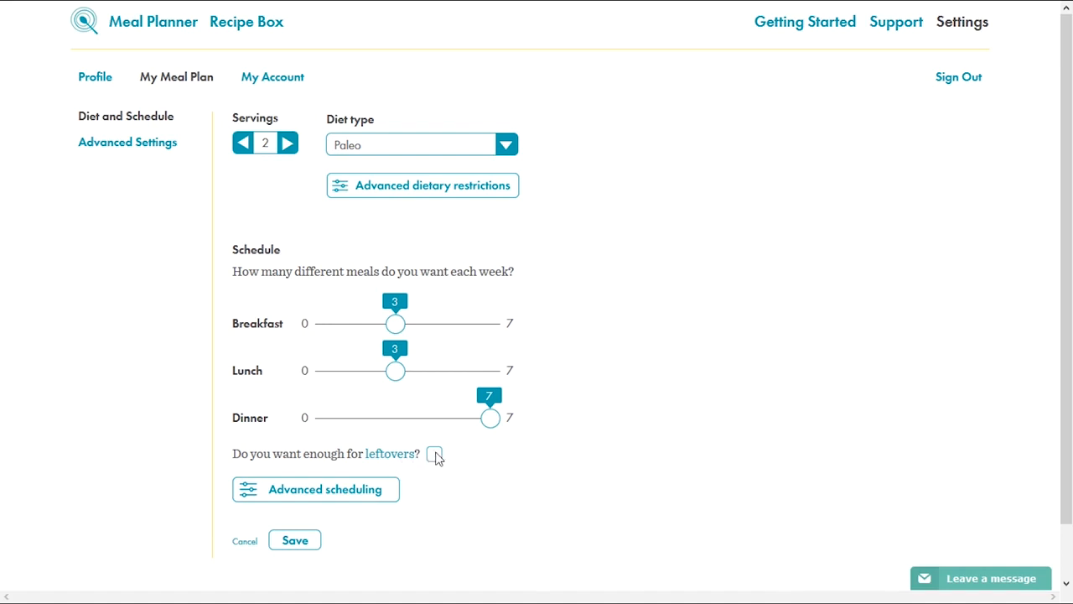
left_click(435, 452)
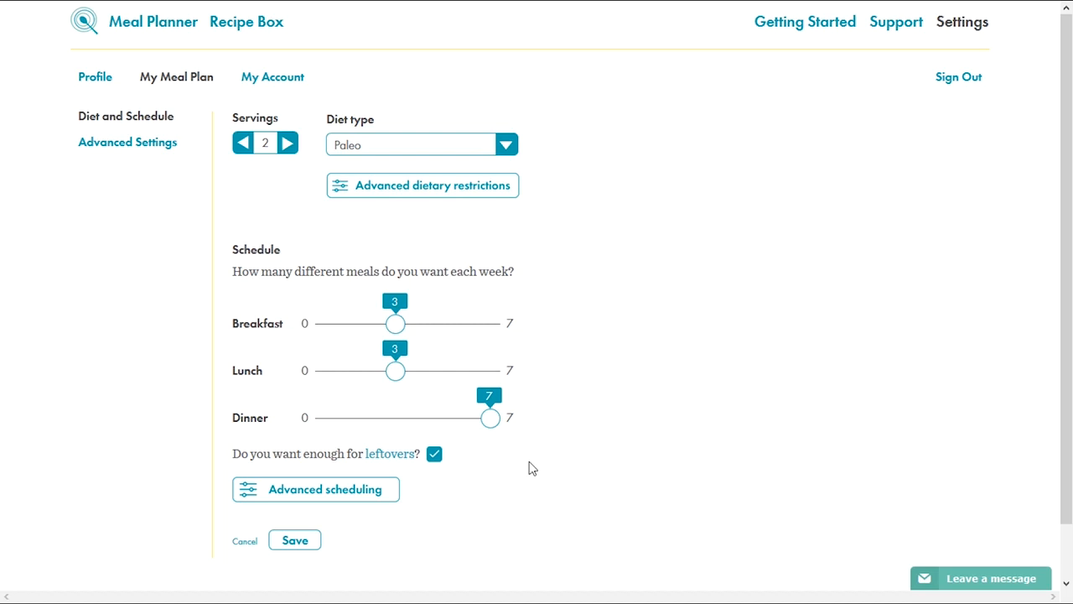
mouse_move(520, 476)
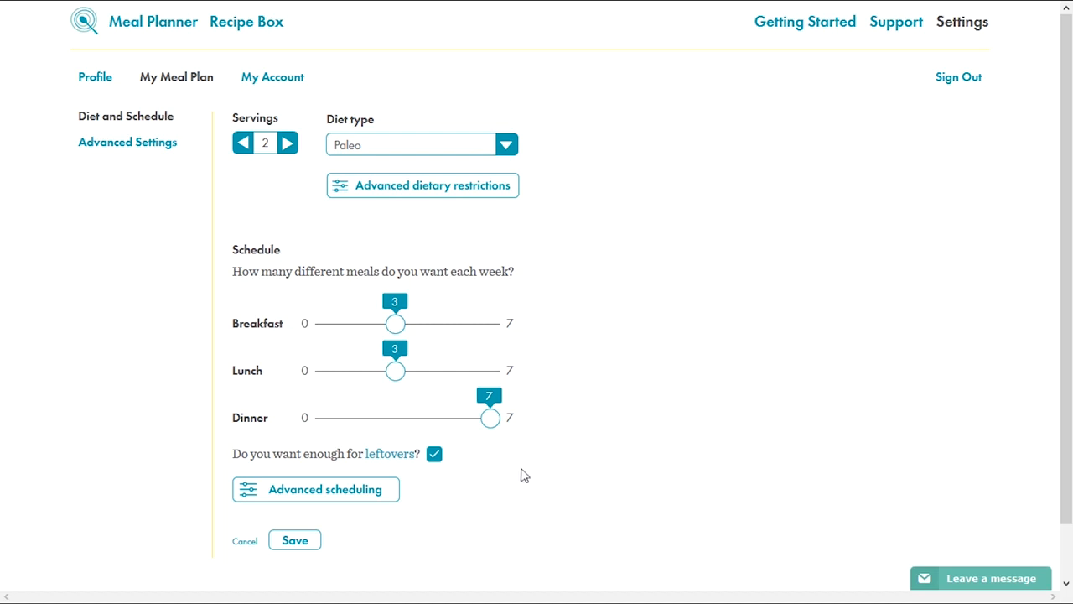
Save the settings, overwrite the entire meal plan and view the regenerated week of 10–16 June.
left_click(296, 540)
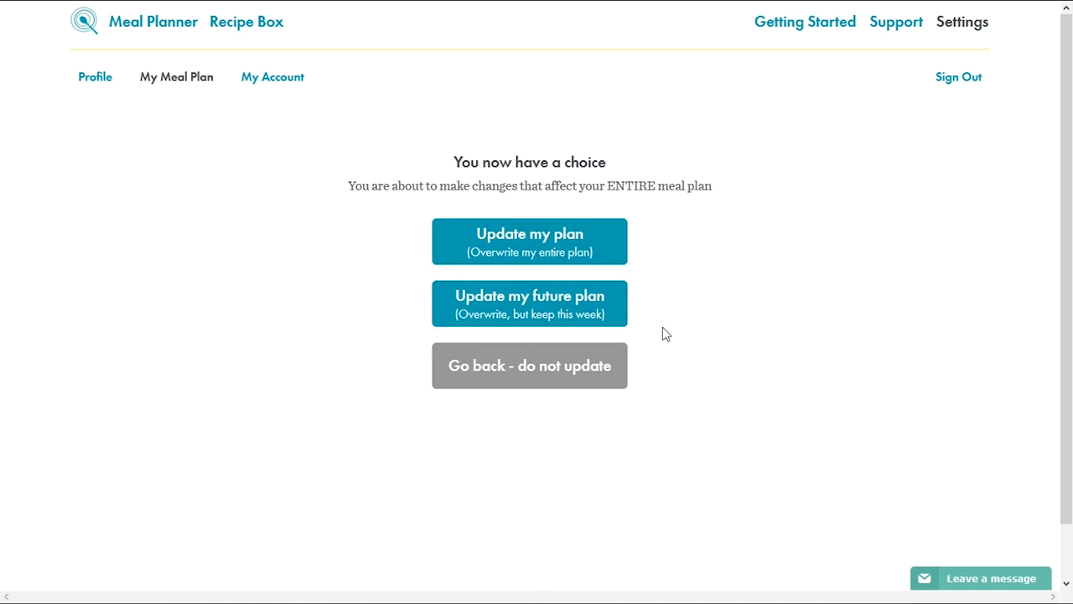
mouse_move(697, 313)
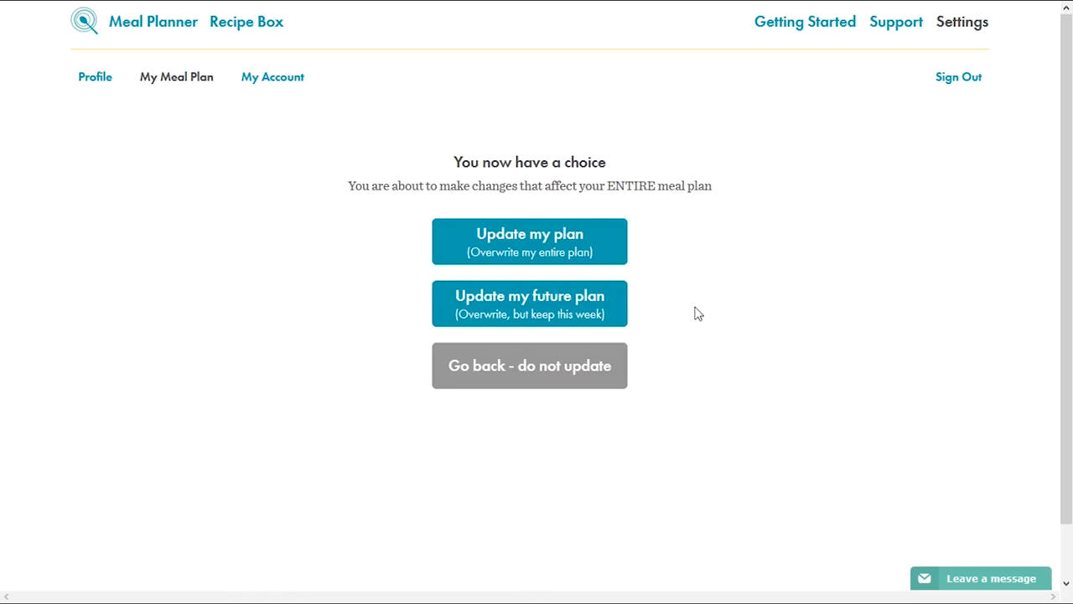
mouse_move(612, 242)
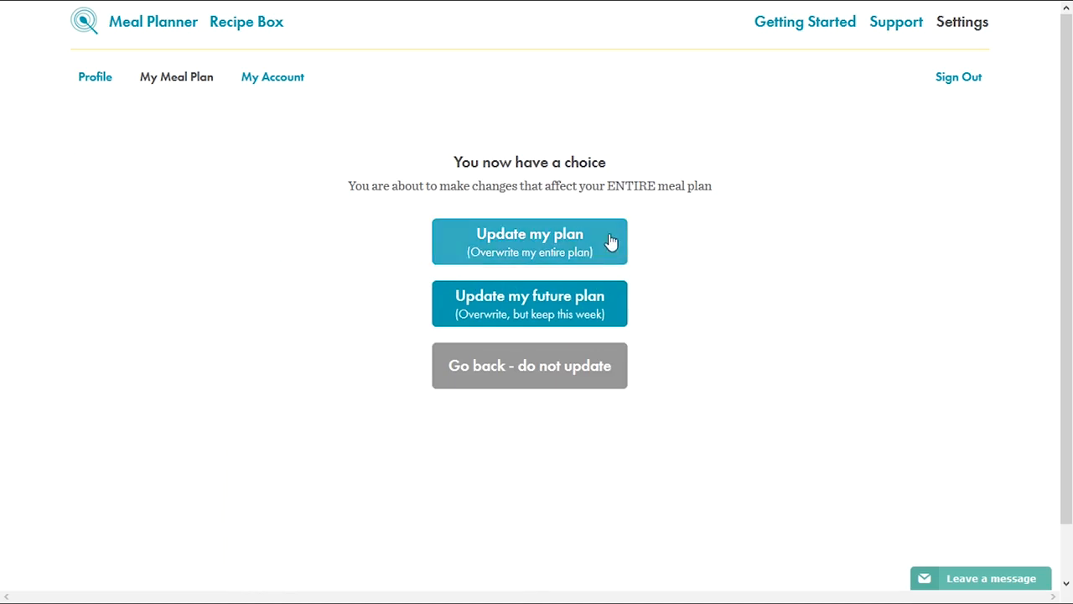
mouse_move(646, 300)
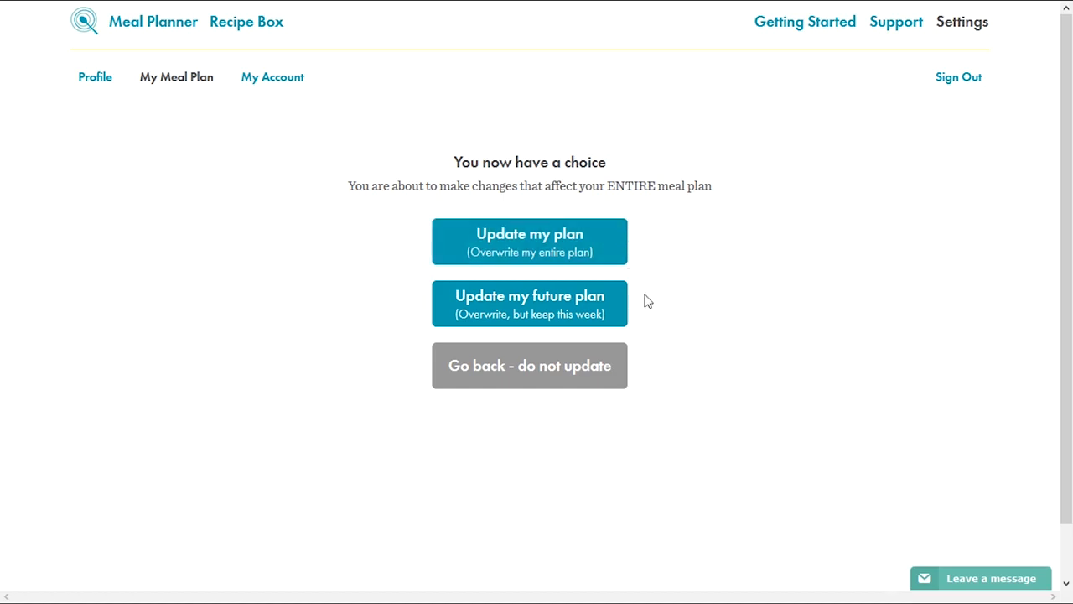
mouse_move(655, 306)
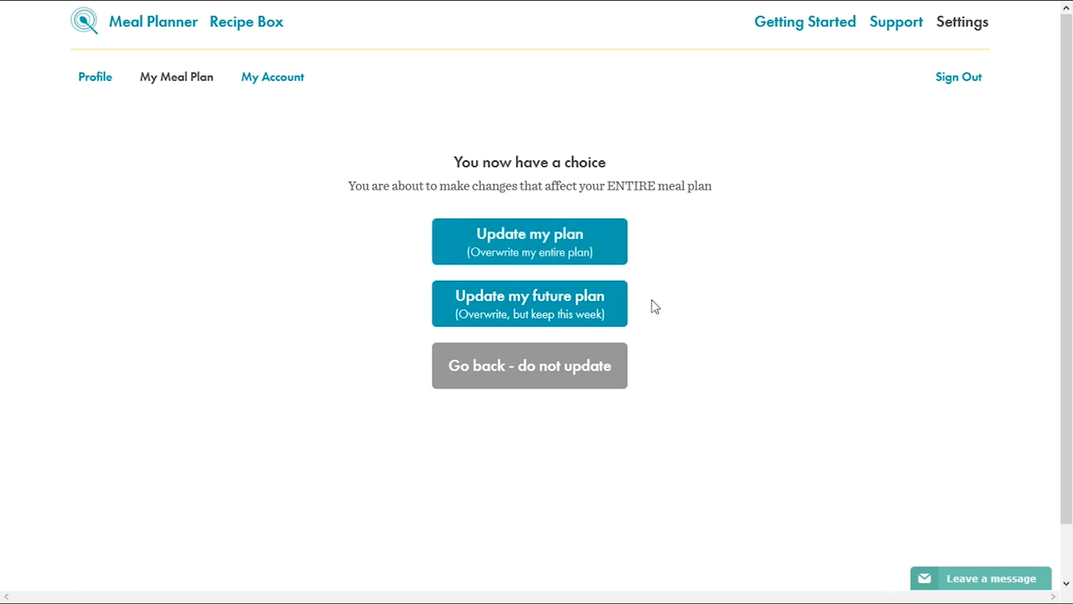
mouse_move(617, 310)
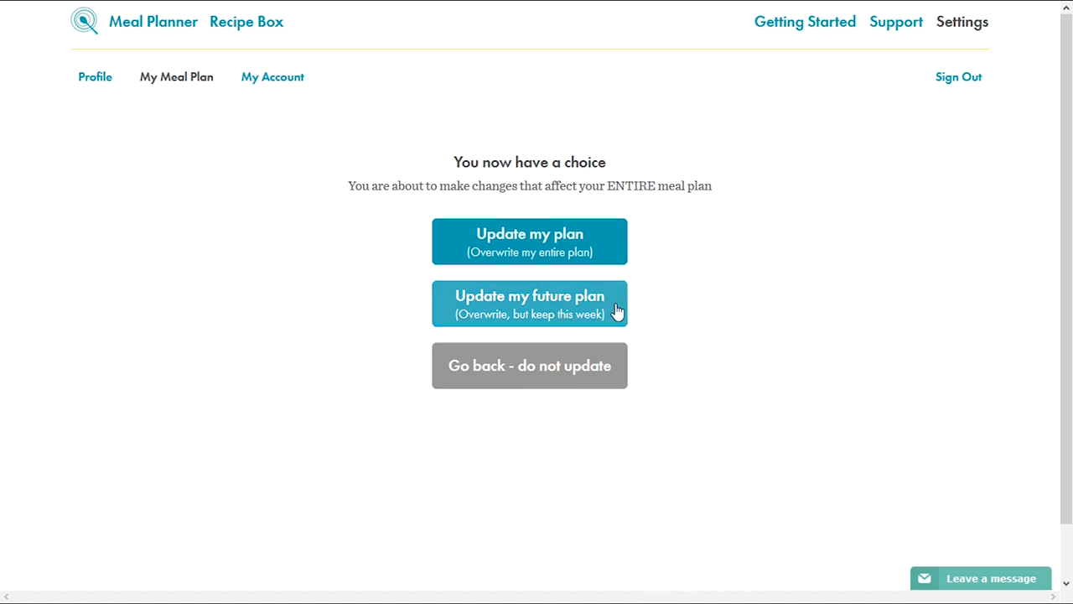
mouse_move(640, 305)
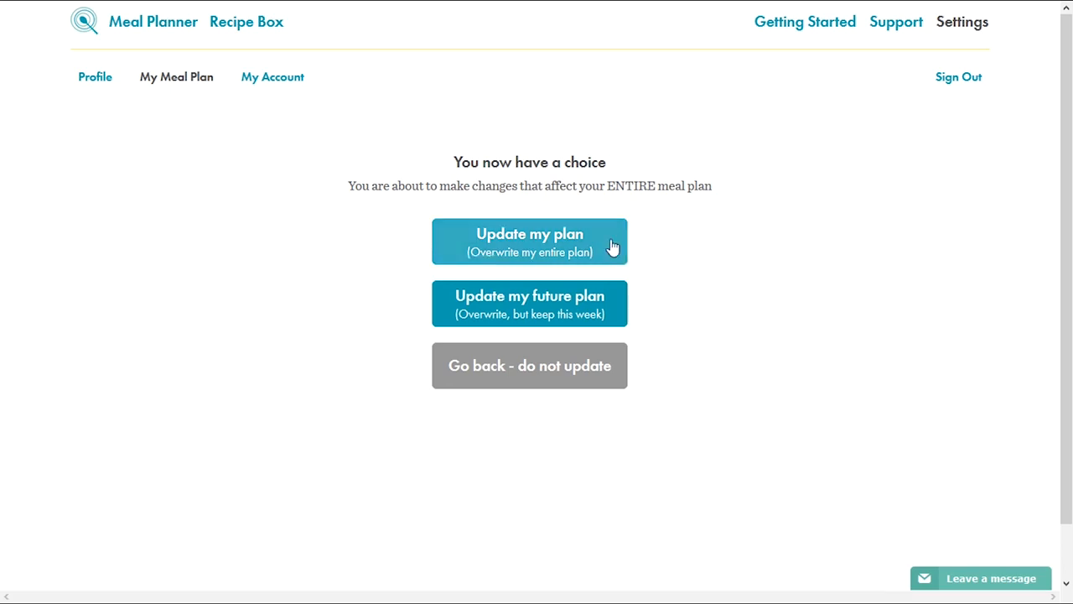
left_click(530, 241)
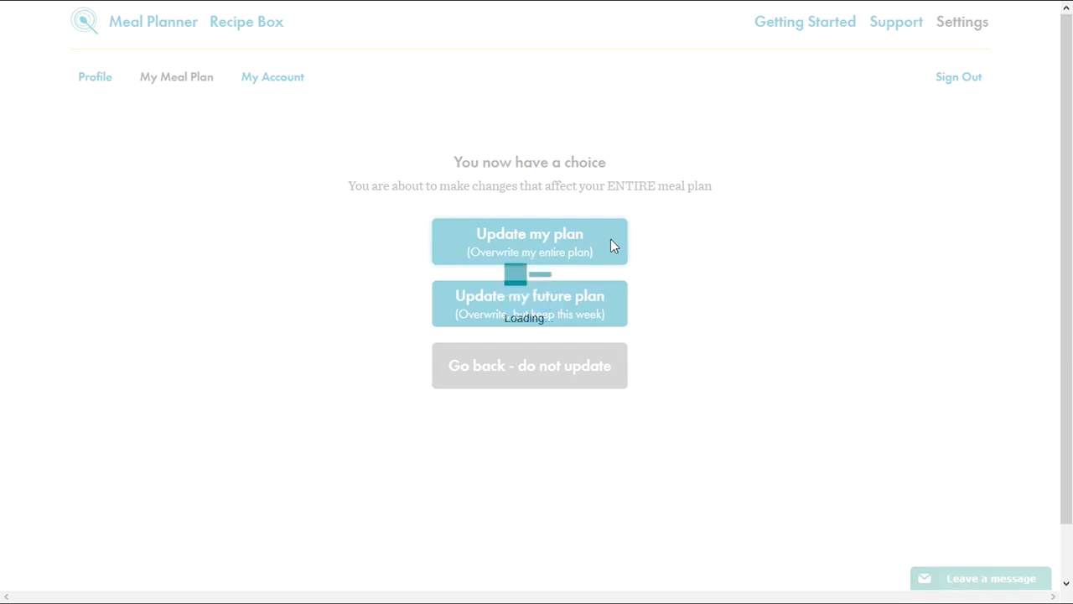
left_click(530, 241)
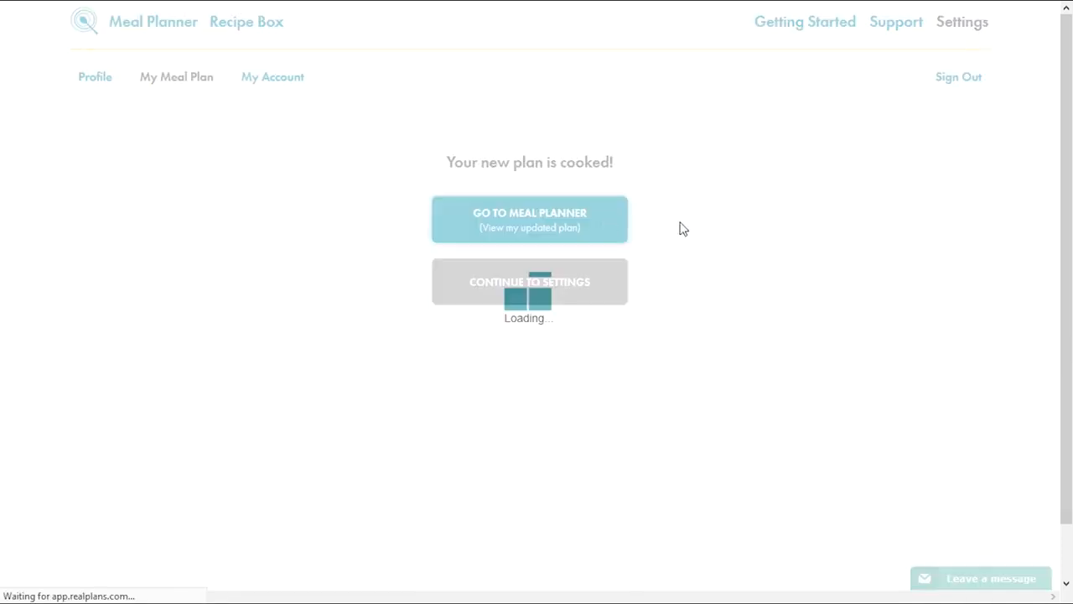
left_click(530, 218)
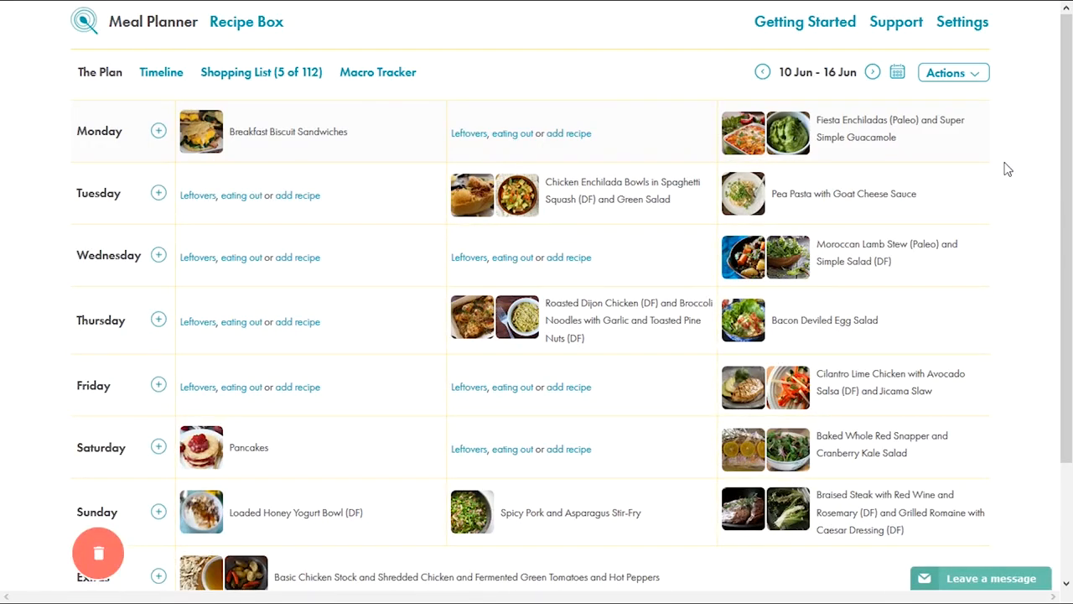
scroll("down", 3)
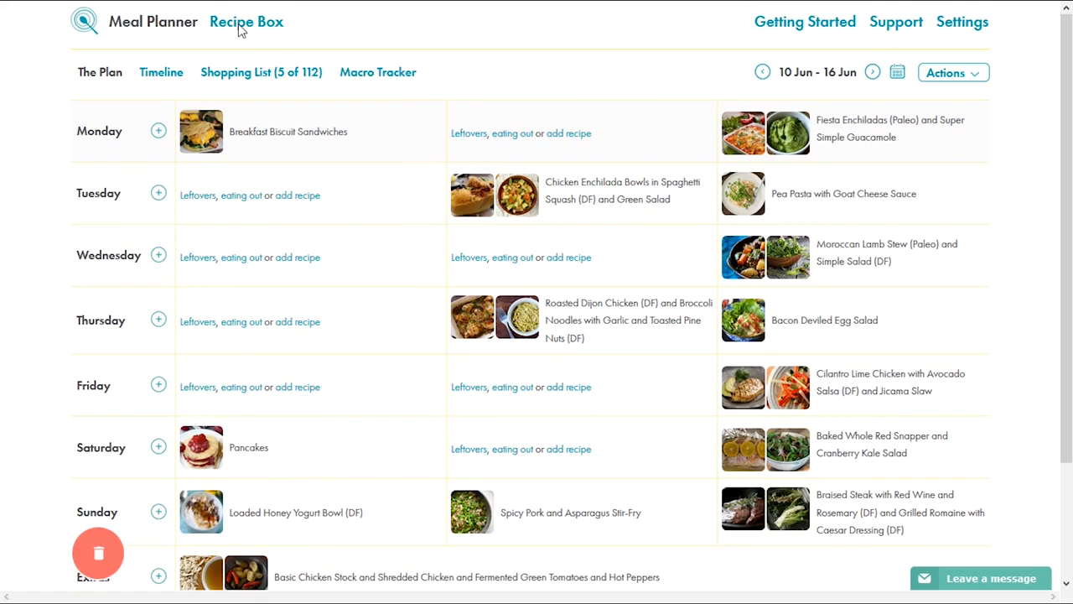
Browse the Recipe Box's 5408 recipes filtered to My Diet.
left_click(245, 21)
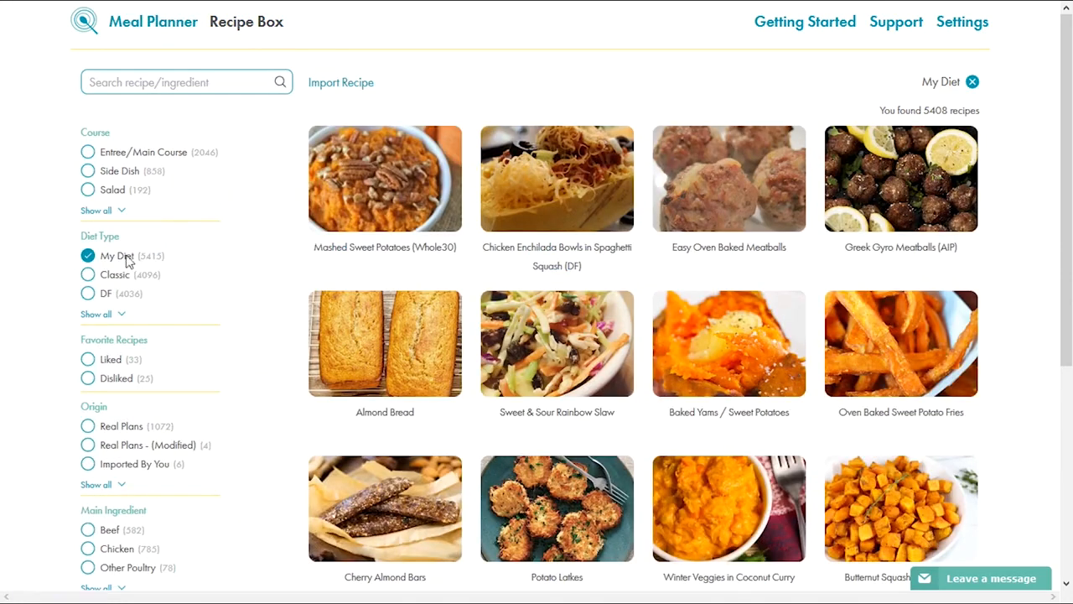
mouse_move(176, 262)
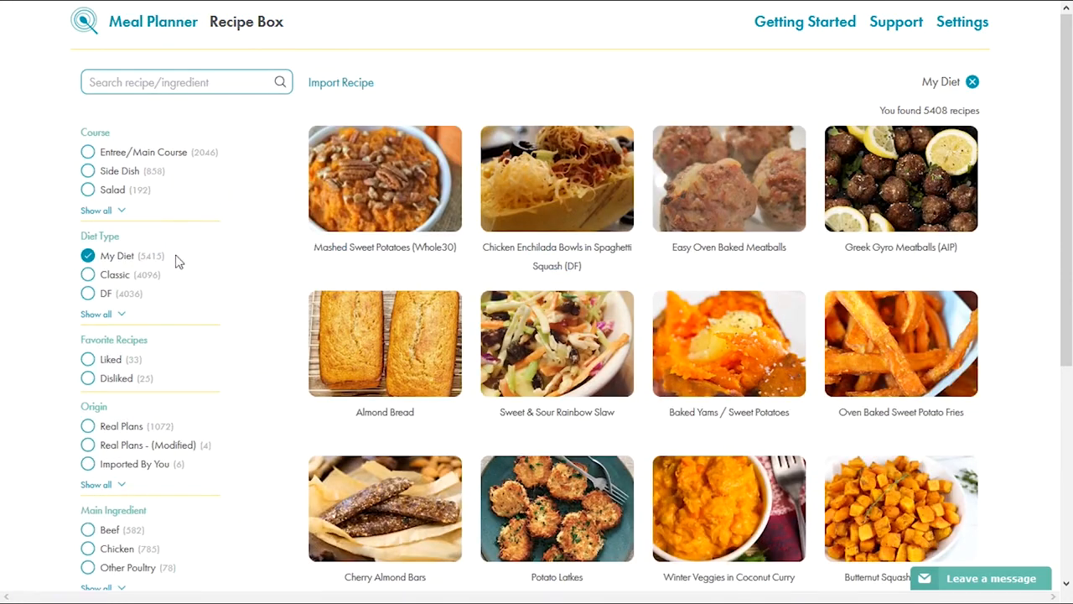
mouse_move(260, 572)
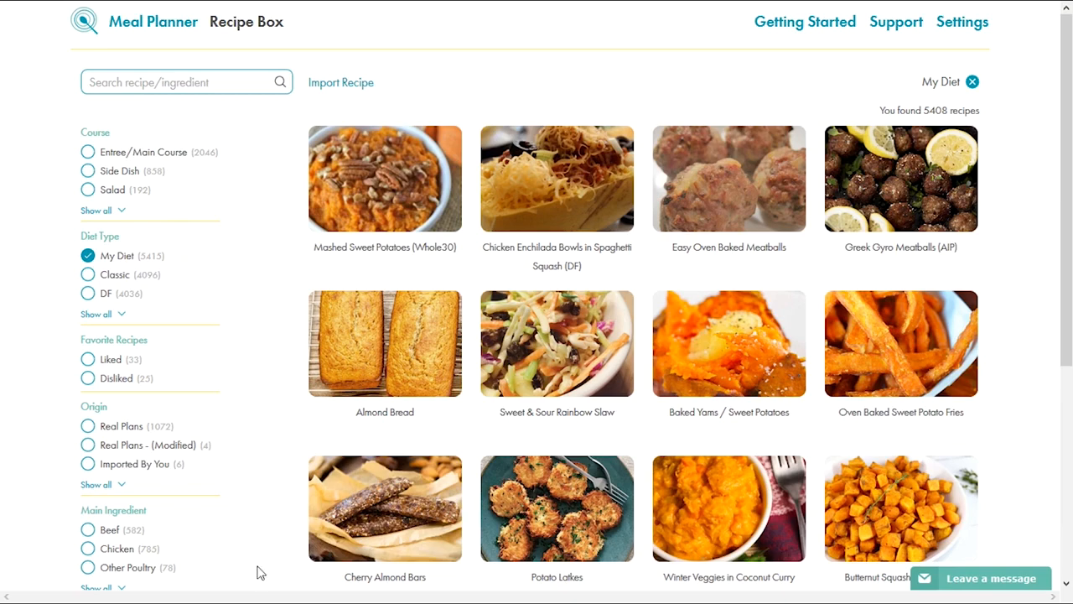
scroll("down", 3)
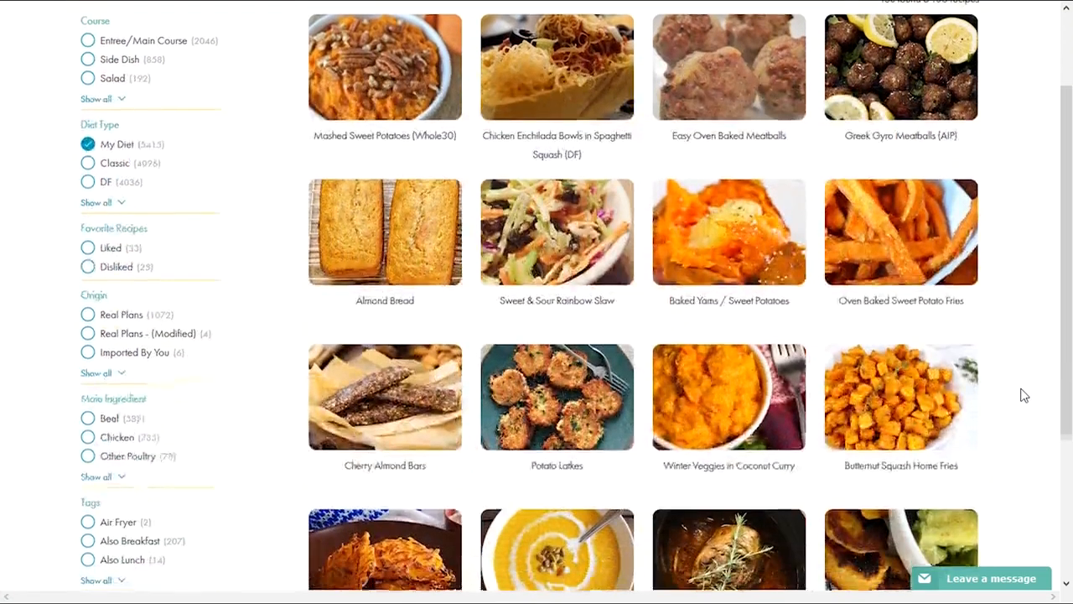
scroll("down", 3)
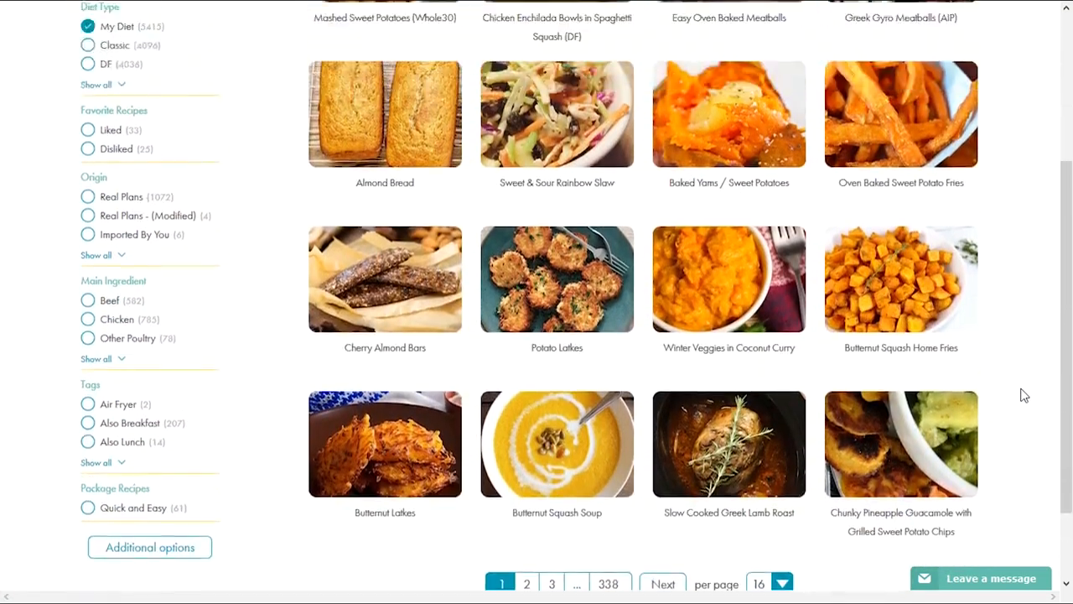
scroll("up", 3)
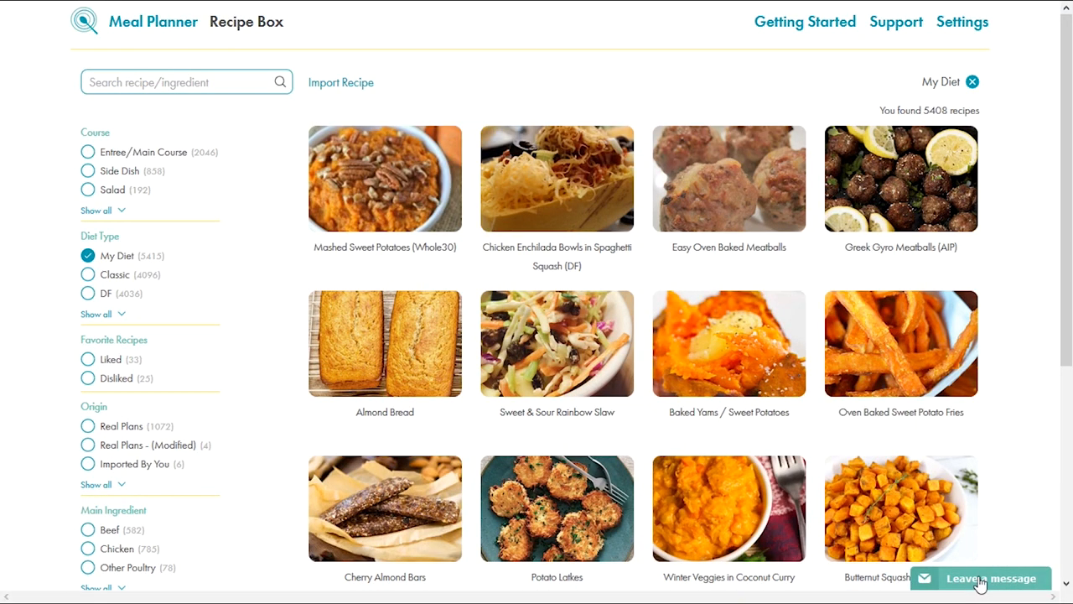
mouse_move(1012, 515)
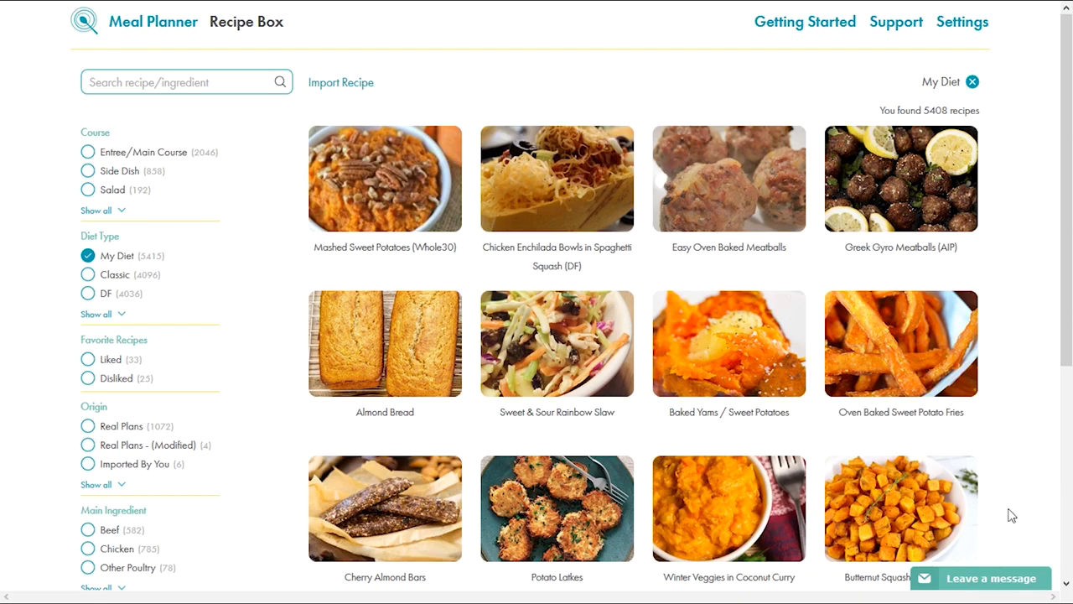